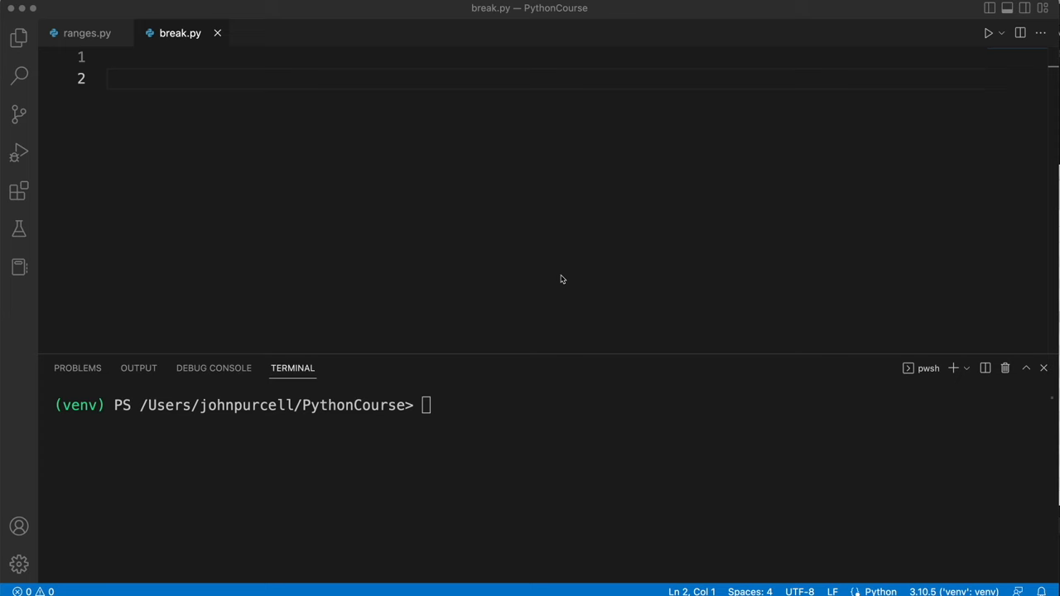
Step: Write a for i in range(5) loop printing "Starting loop number " and "Ending loop number " + str(i)
{"action": "type", "text": "f"}
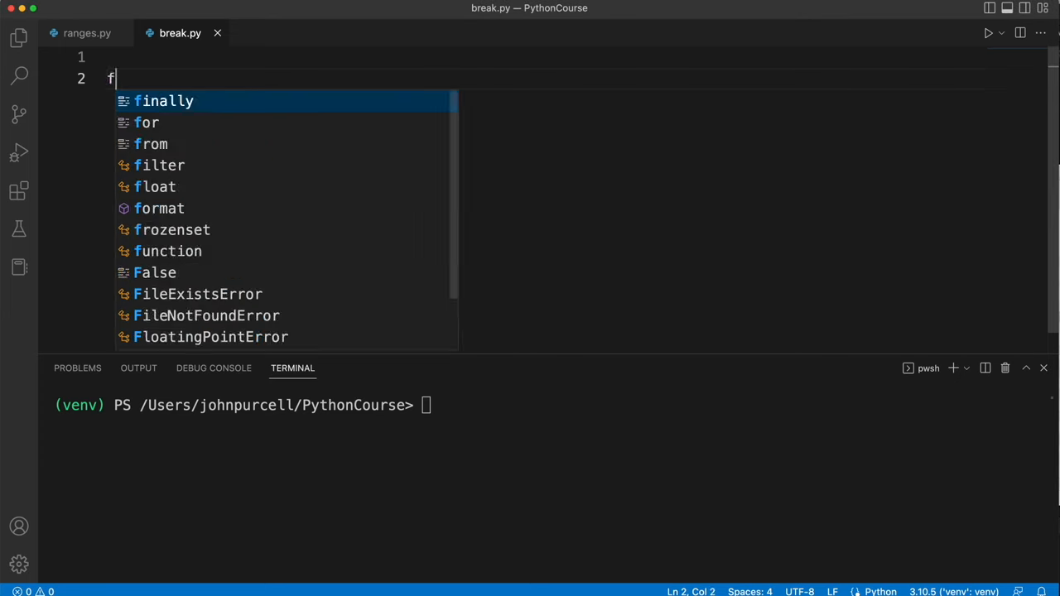
{"action": "type", "text": "or i in range("}
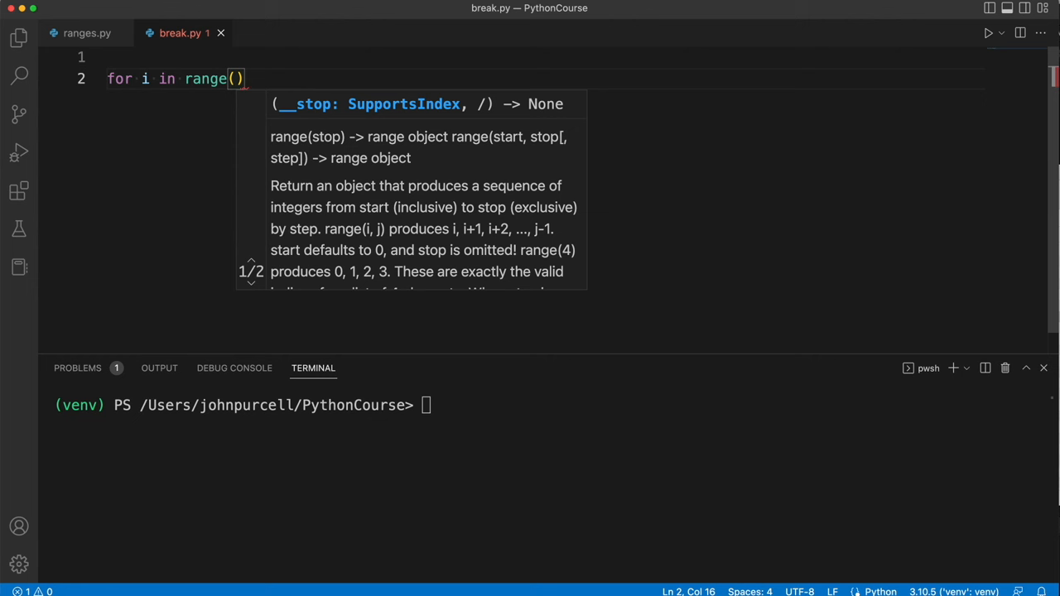
{"action": "type", "text": "5"}
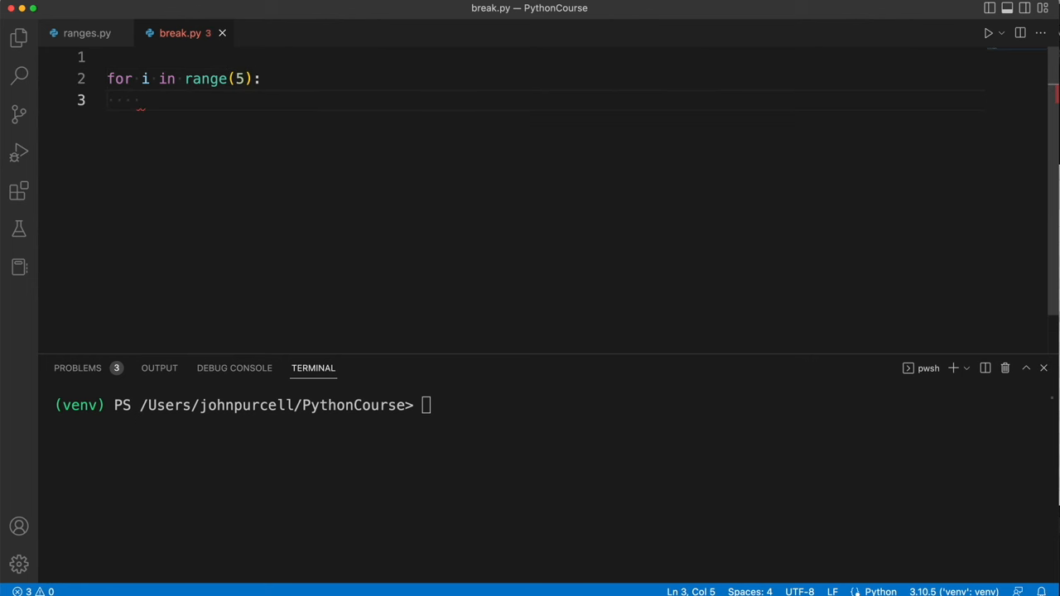
{"action": "type", "text": "print("}
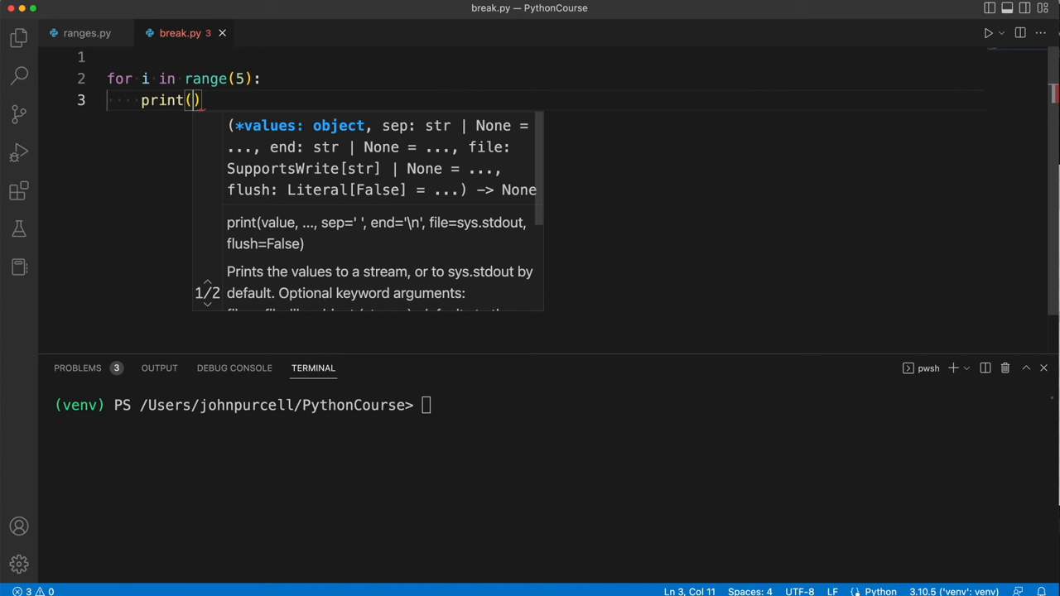
{"action": "type", "text": "\"l\""}
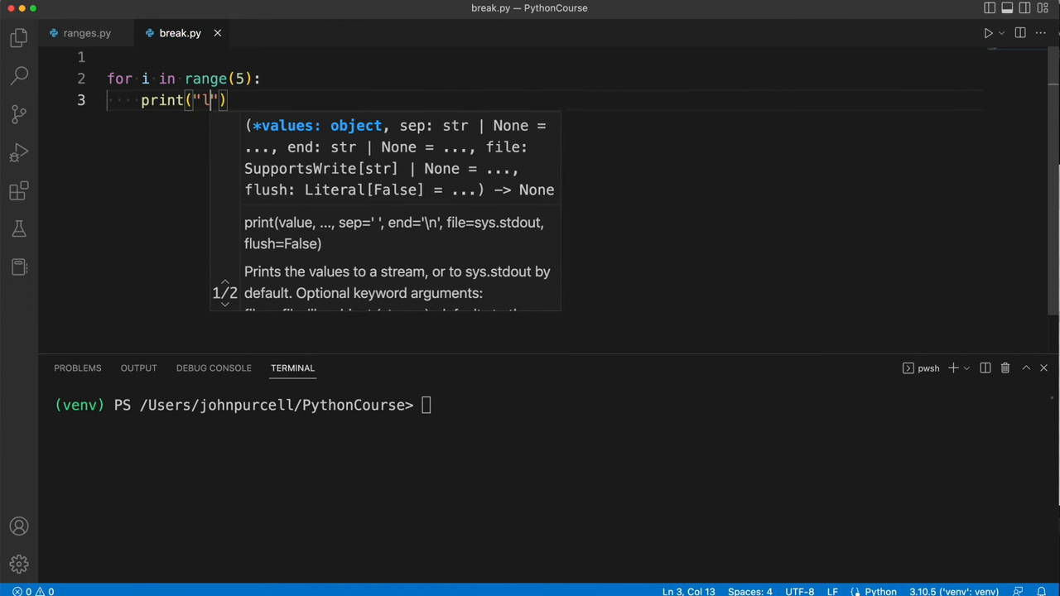
{"action": "type", "text": "oop number"}
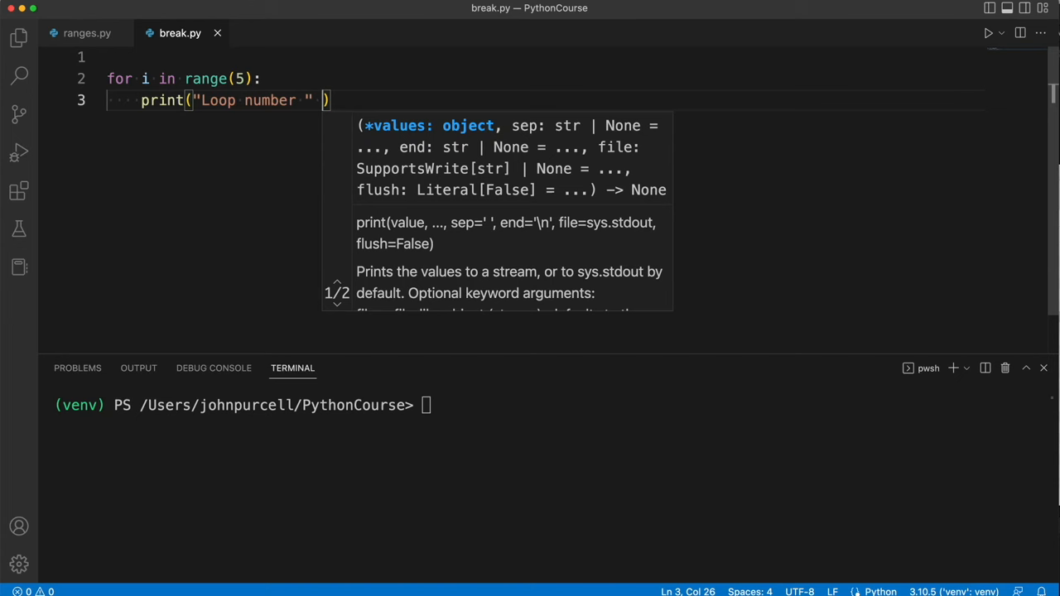
{"action": "type", "text": "+ str(i"}
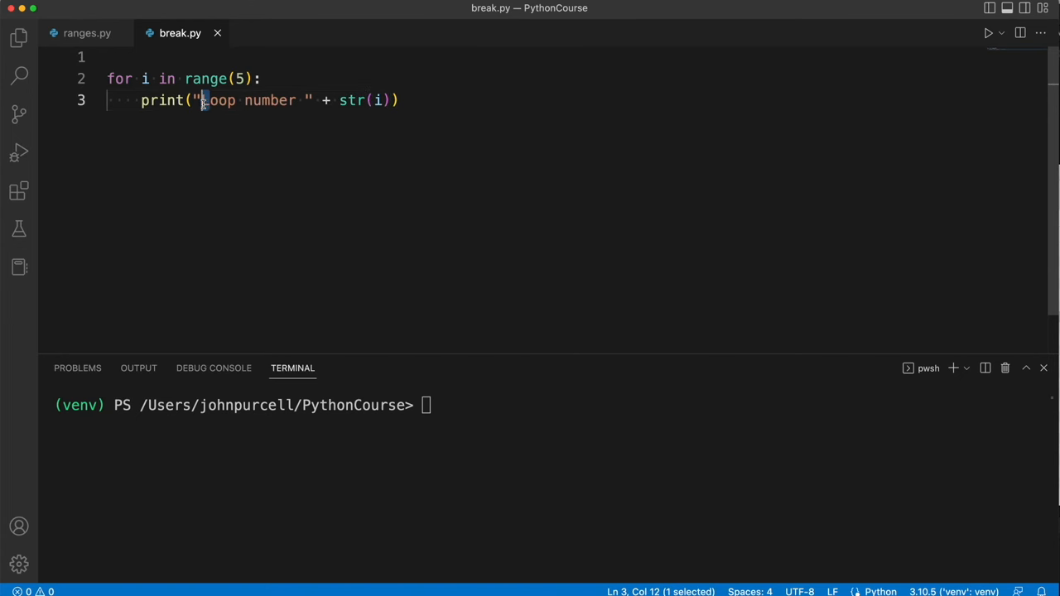
{"action": "type", "text": "Starting"}
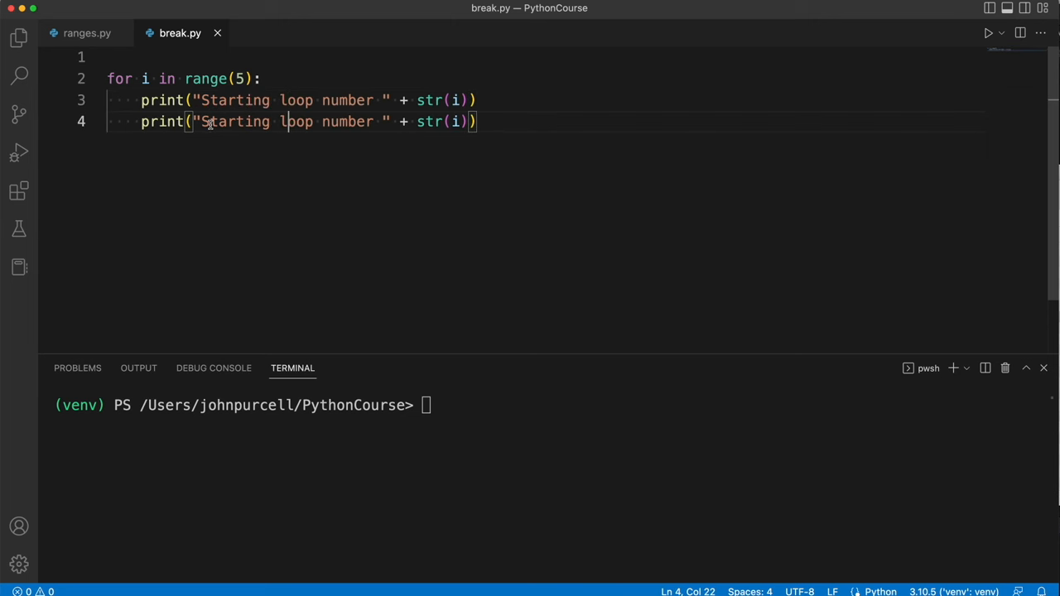
{"action": "type", "text": "Endin"}
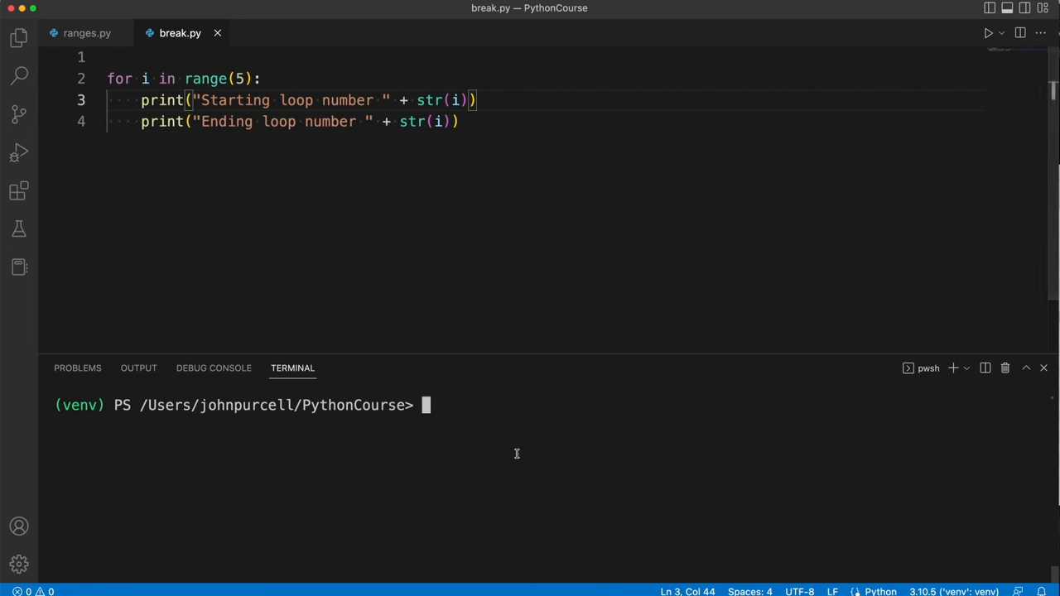
Step: Run python ./break.py in the terminal, listing loop numbers 0 through 4
{"action": "type", "text": "pyton"}
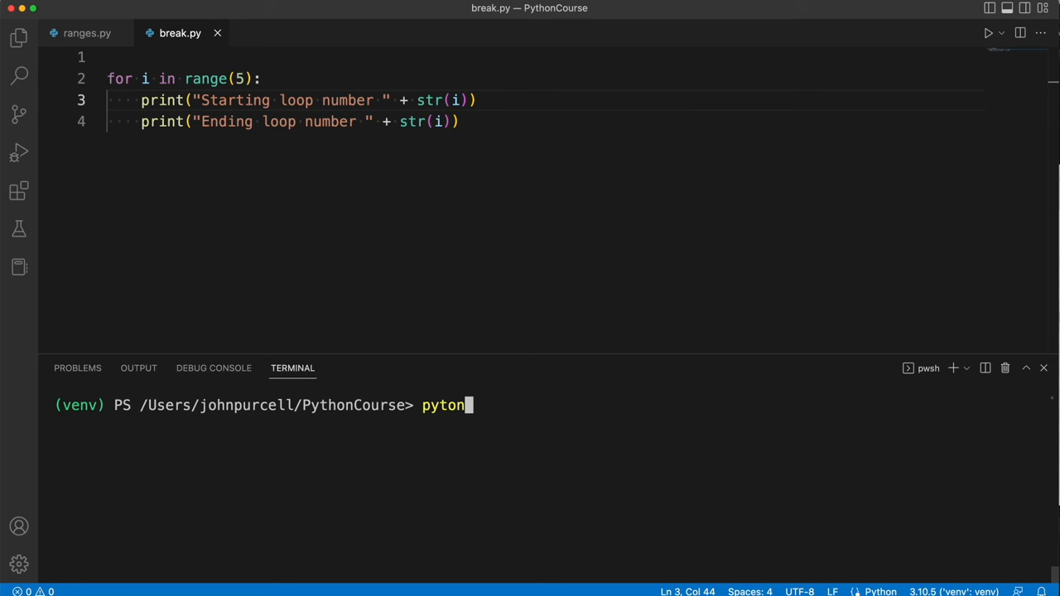
{"action": "type", "text": "./break.py"}
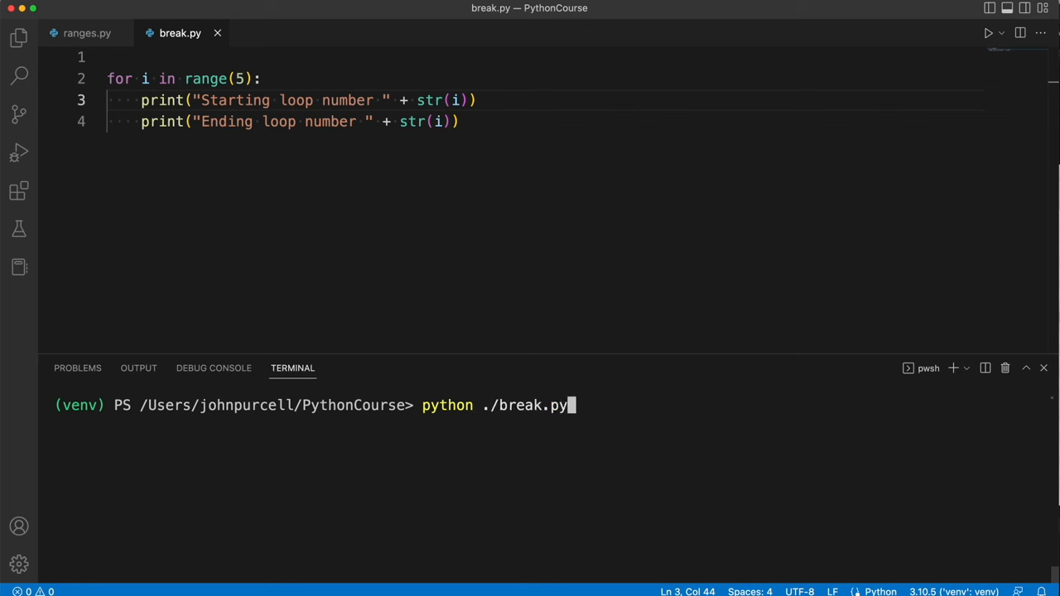
{"action": "key", "text": "Return"}
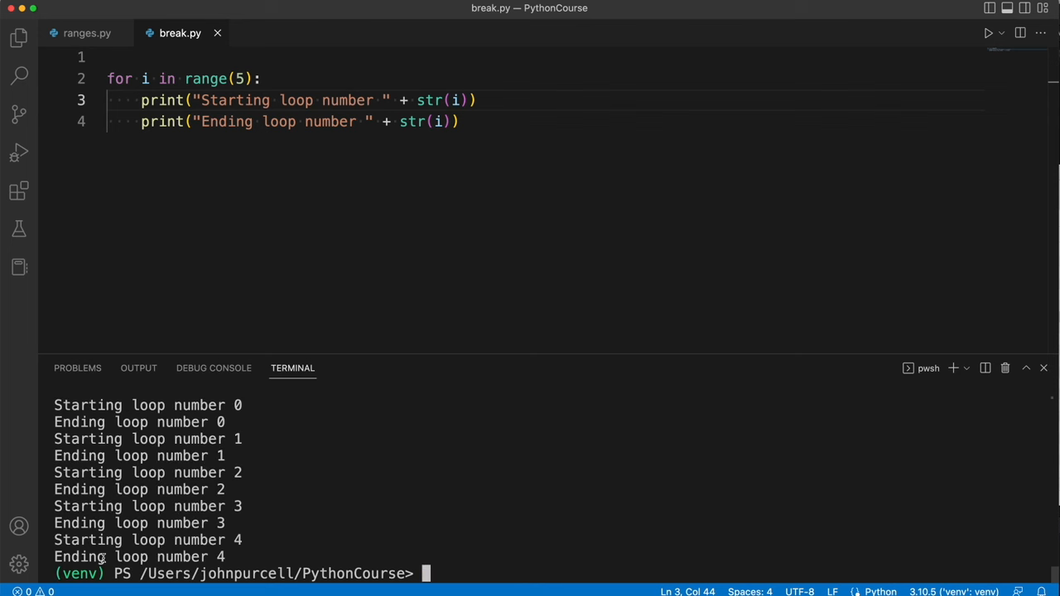
{"action": "mouse_move", "coordinate": [95, 398]}
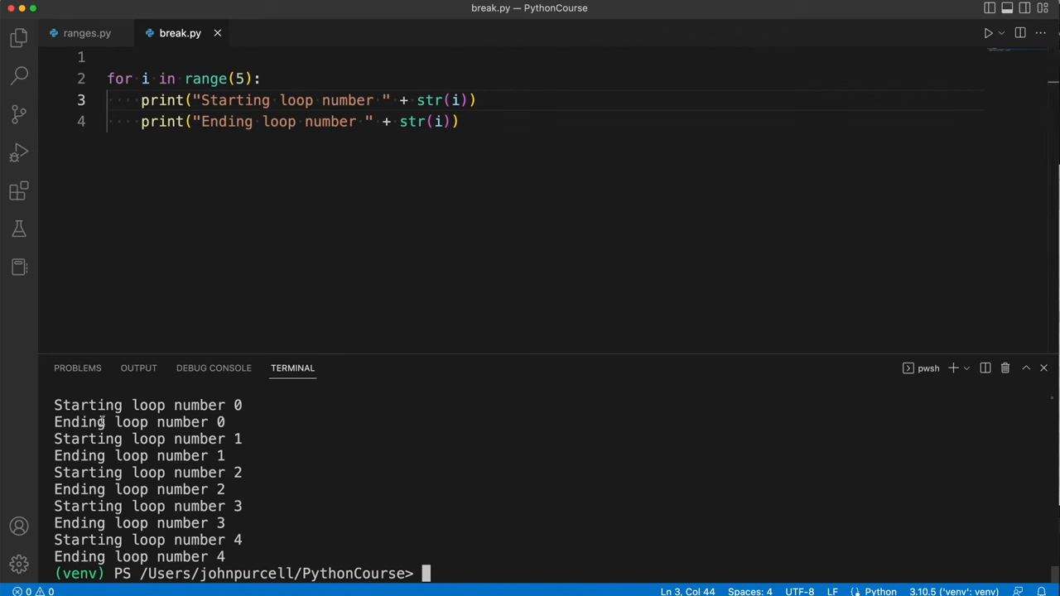
{"action": "mouse_move", "coordinate": [236, 486]}
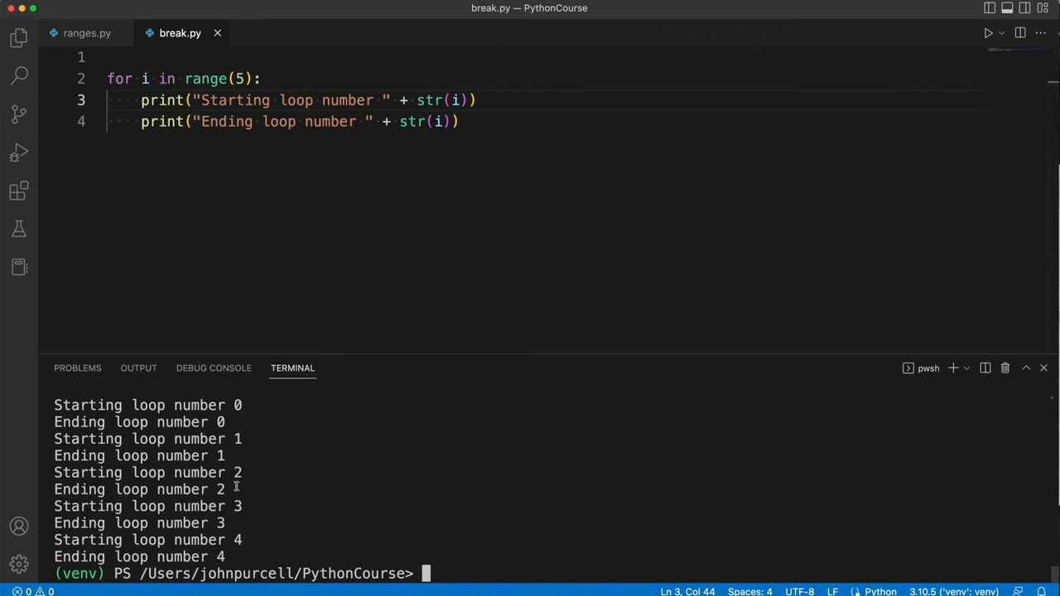
{"action": "mouse_move", "coordinate": [297, 234]}
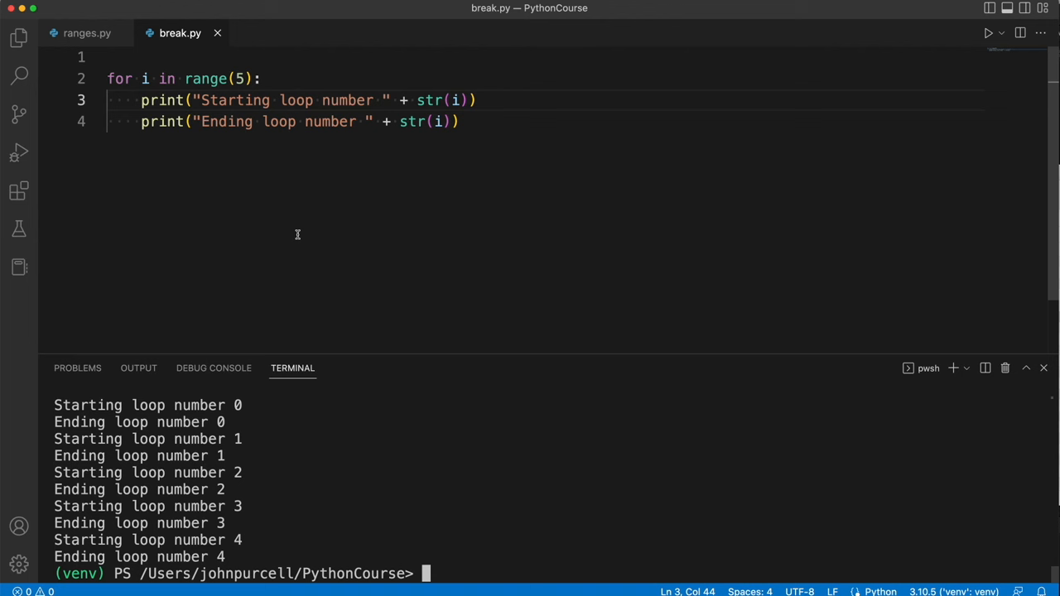
{"action": "mouse_move", "coordinate": [233, 84]}
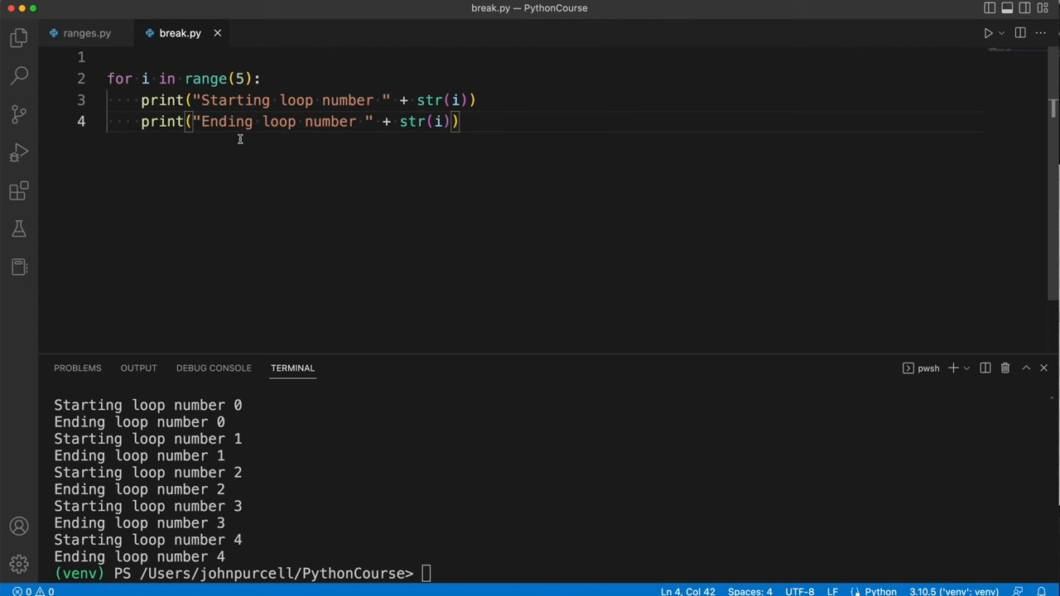
Step: Insert stop = input("Stop the loop (y/n) ? ") on a new line between the two prints
{"action": "left_click", "coordinate": [478, 100]}
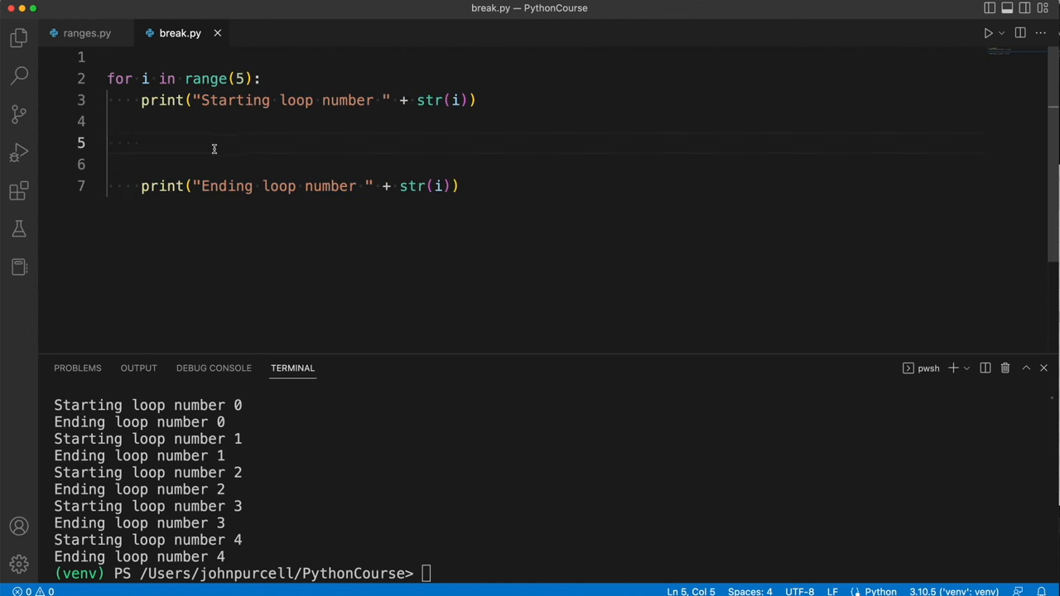
{"action": "left_click", "coordinate": [142, 144]}
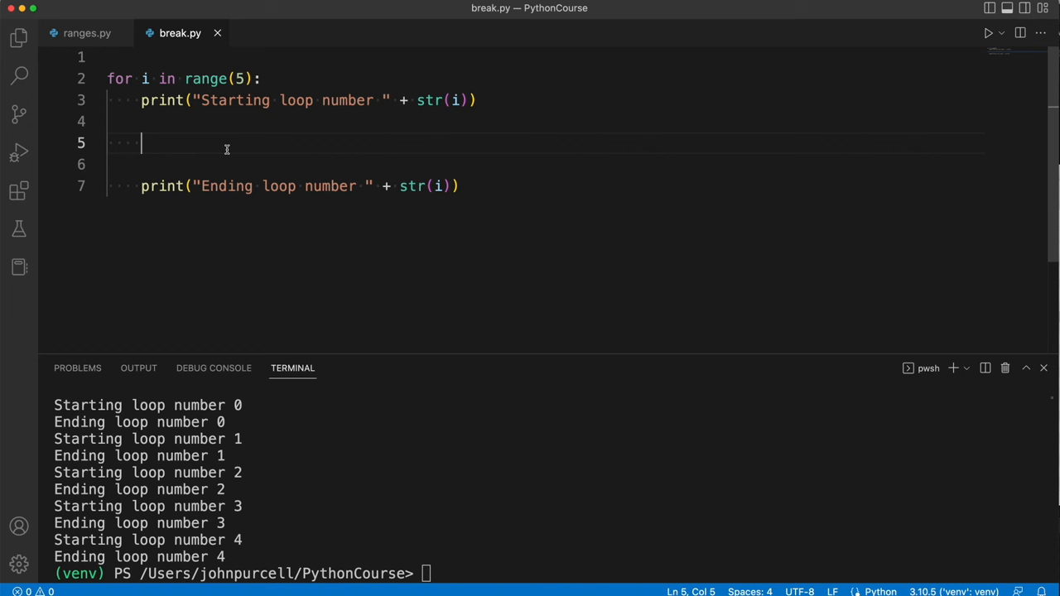
{"action": "type", "text": "stop ="}
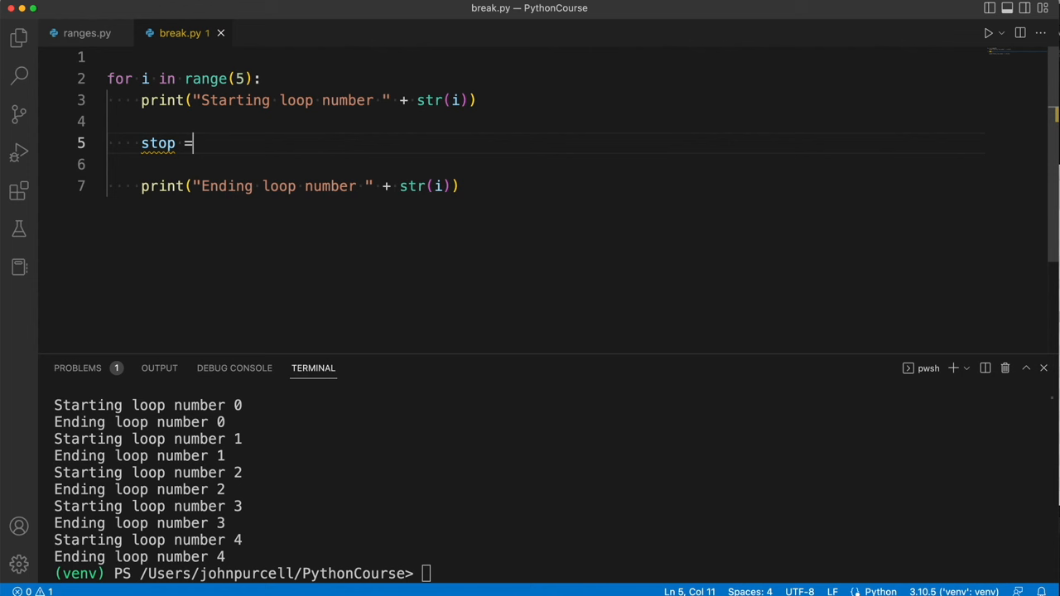
{"action": "type", "text": "input(\""}
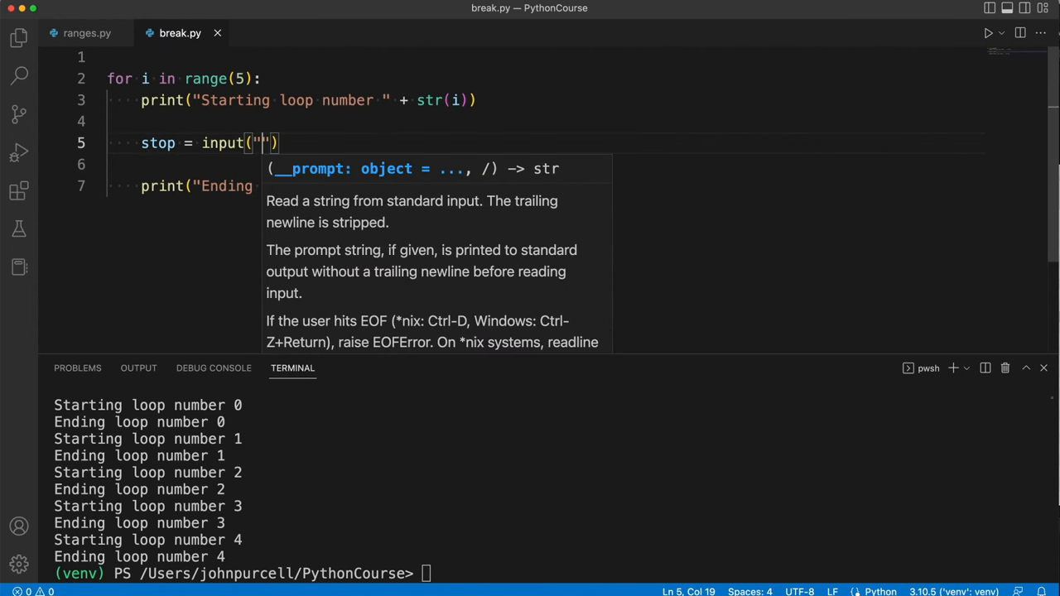
{"action": "type", "text": "Stop the loop"}
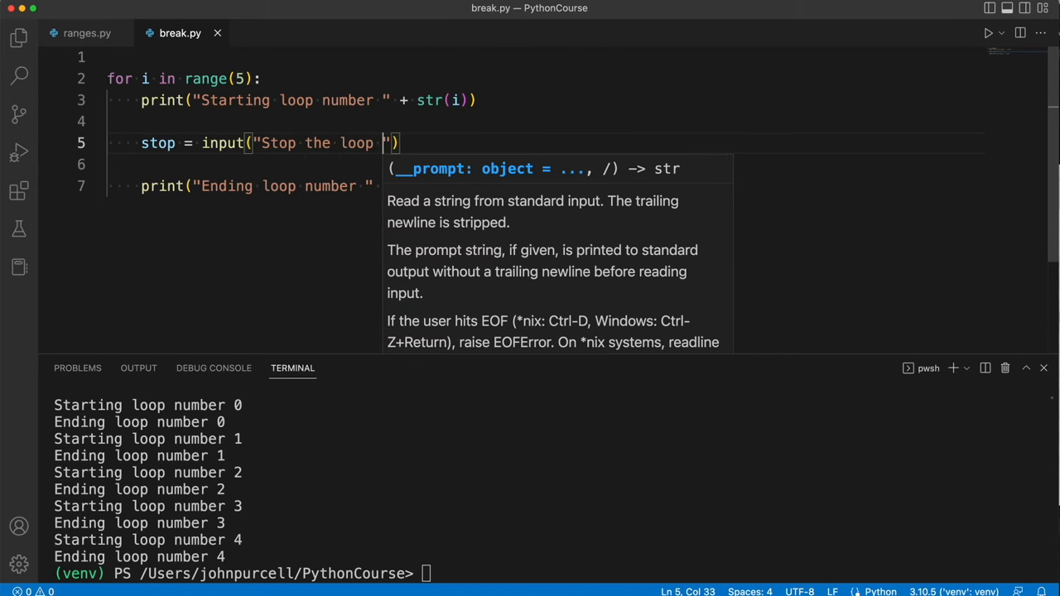
{"action": "type", "text": "(y/n) ?"}
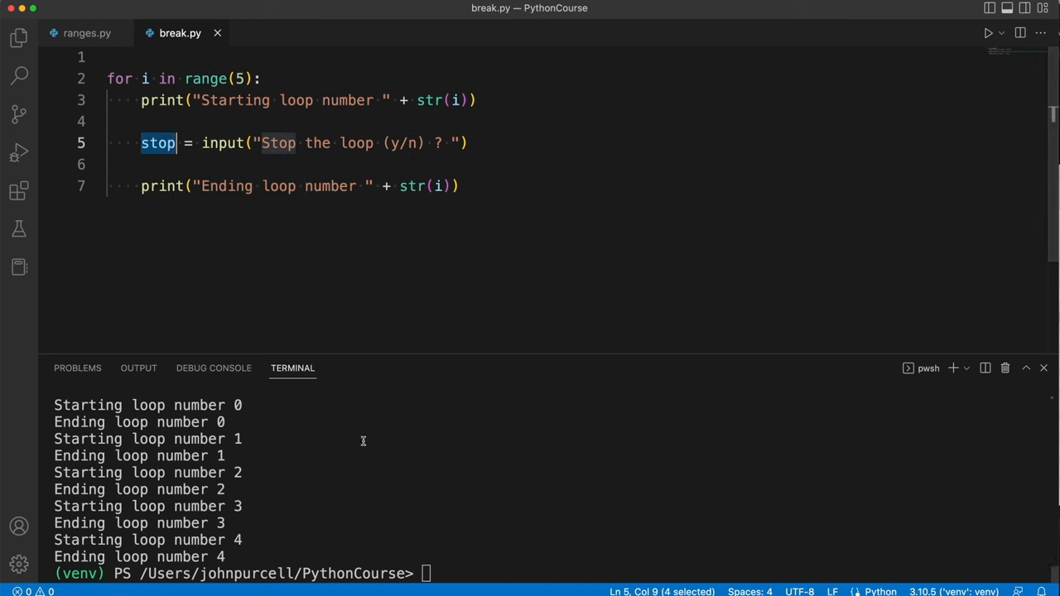
Step: Clear the terminal, rerun break.py and answer y, seeing the loop continue
{"action": "type", "text": "clea"}
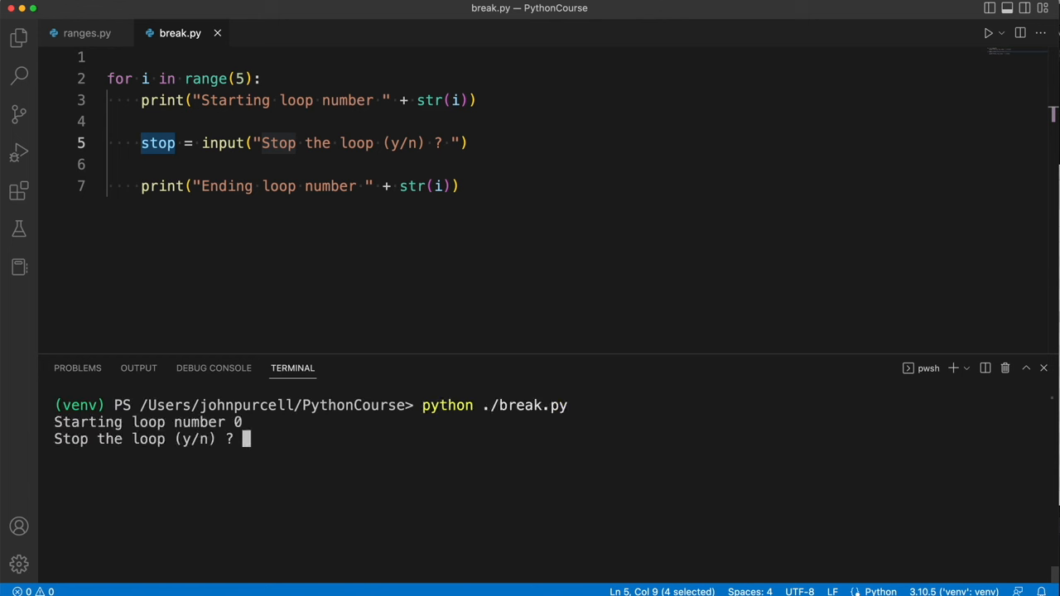
{"action": "mouse_move", "coordinate": [352, 476]}
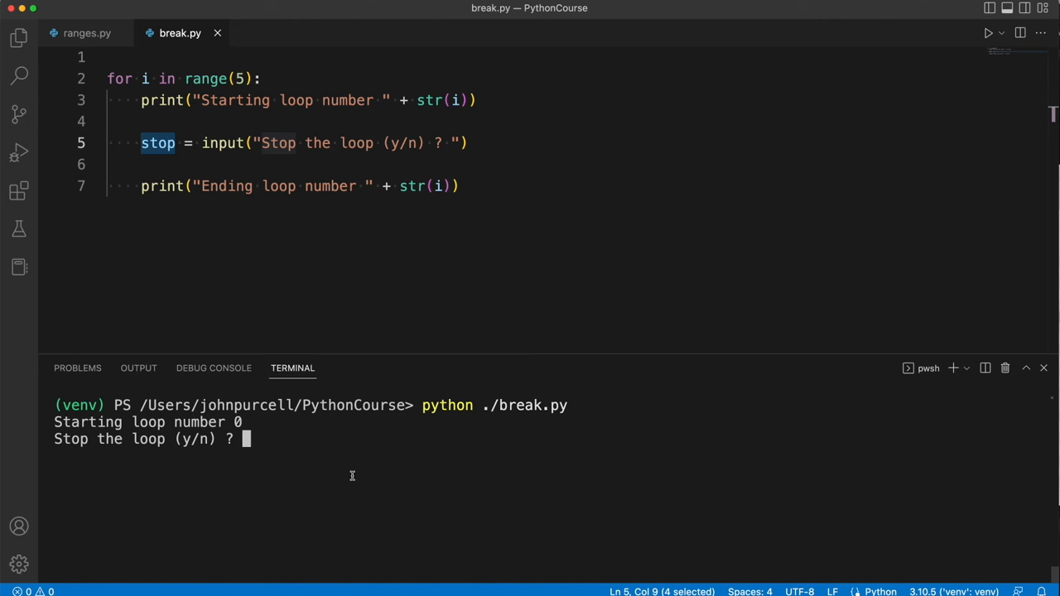
{"action": "mouse_move", "coordinate": [282, 478]}
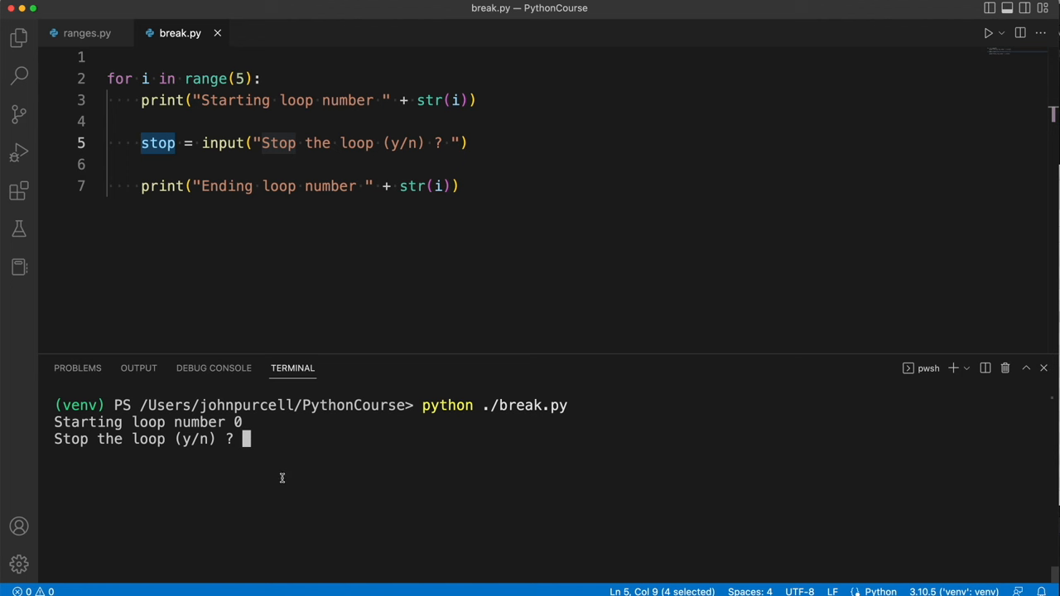
{"action": "type", "text": "y"}
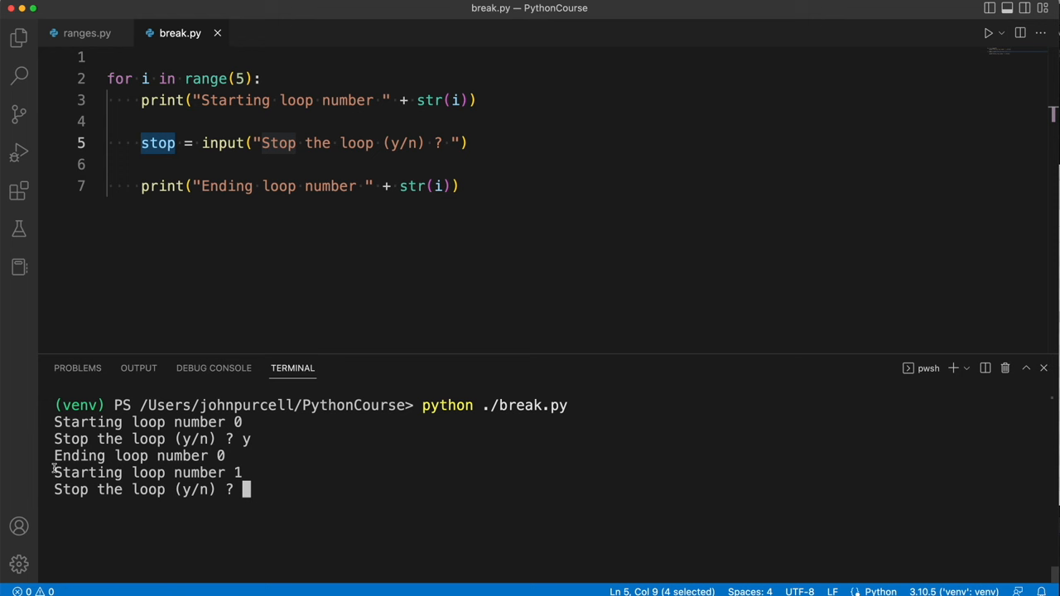
{"action": "mouse_move", "coordinate": [228, 472]}
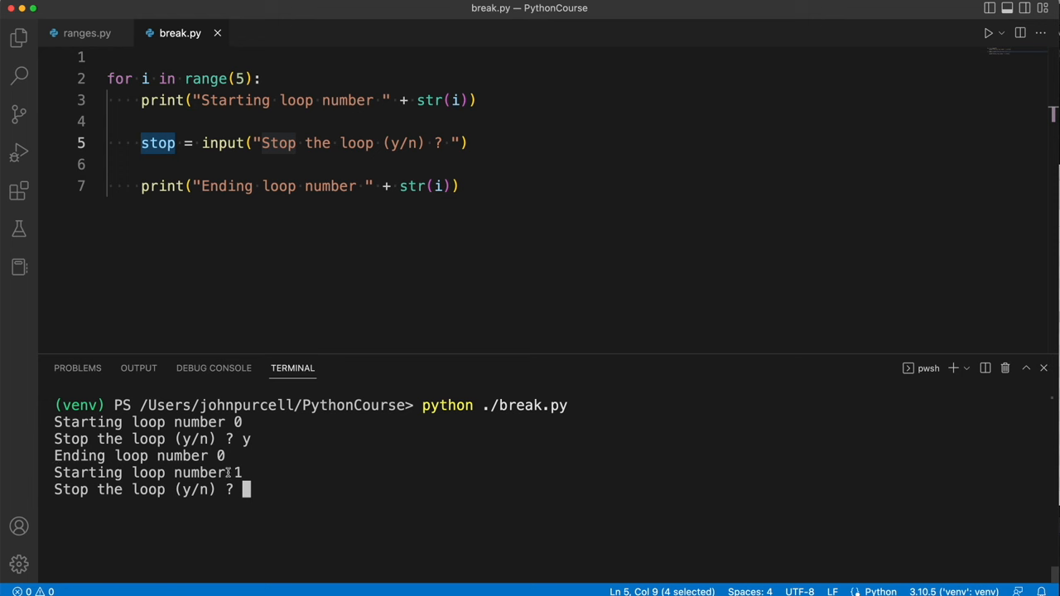
{"action": "mouse_move", "coordinate": [56, 495]}
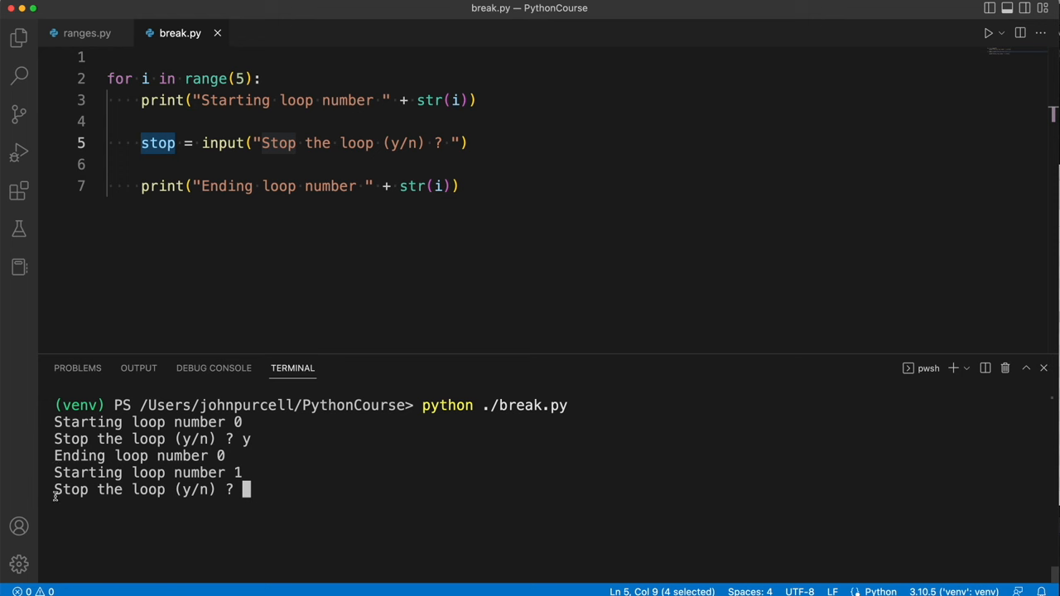
{"action": "mouse_move", "coordinate": [363, 514]}
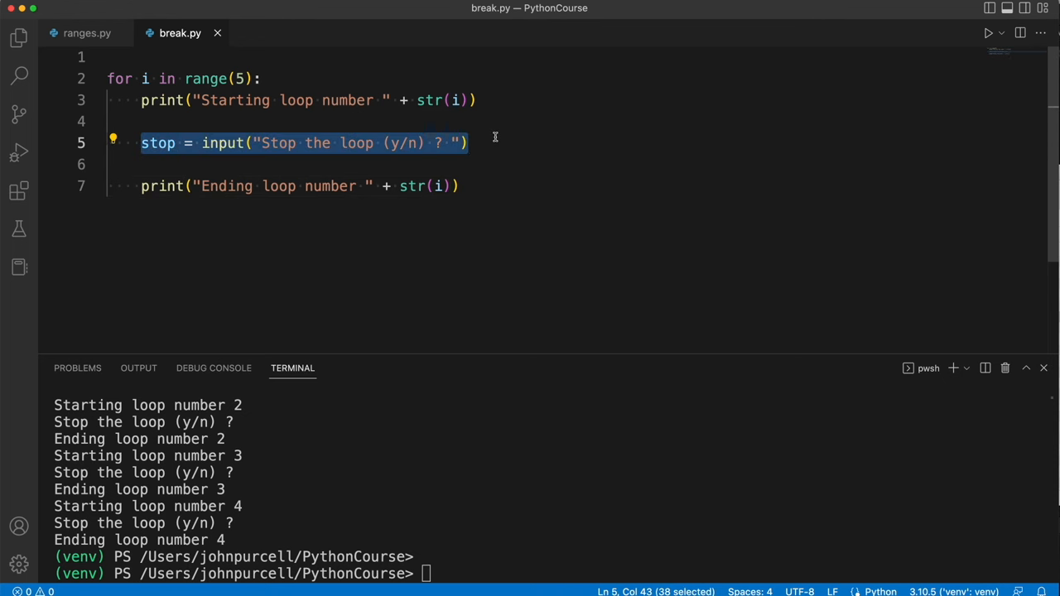
Step: Add if stop == "y": with an indented break below the input line
{"action": "left_click", "coordinate": [467, 142]}
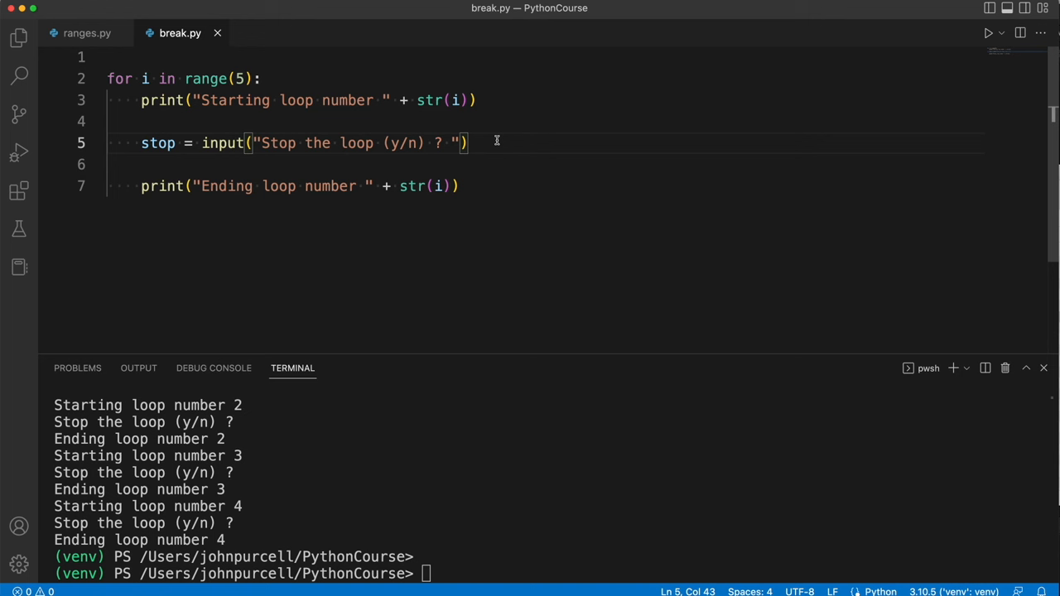
{"action": "double_click", "coordinate": [395, 142]}
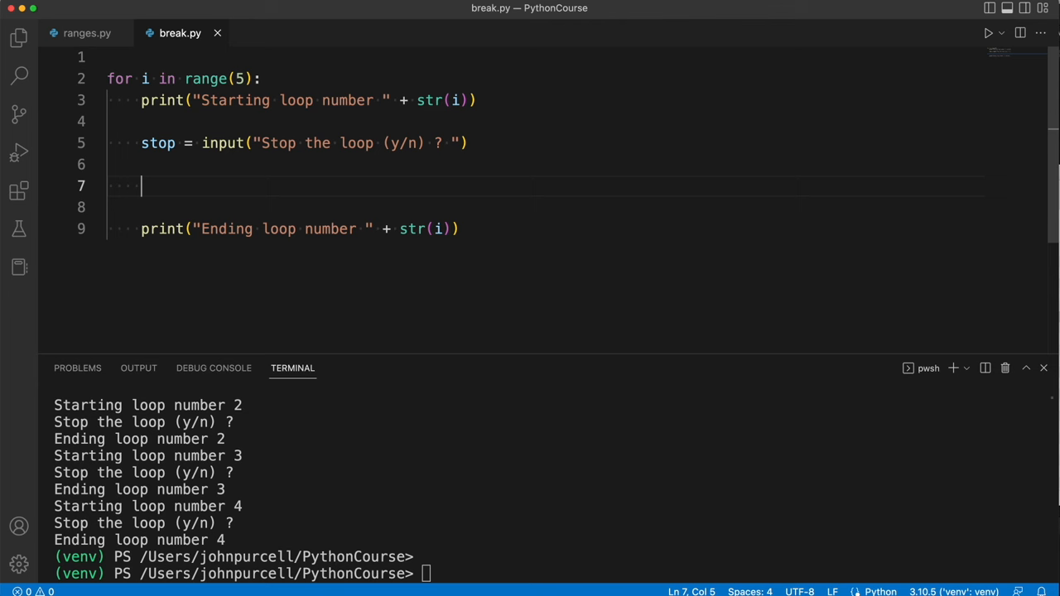
{"action": "type", "text": "if"}
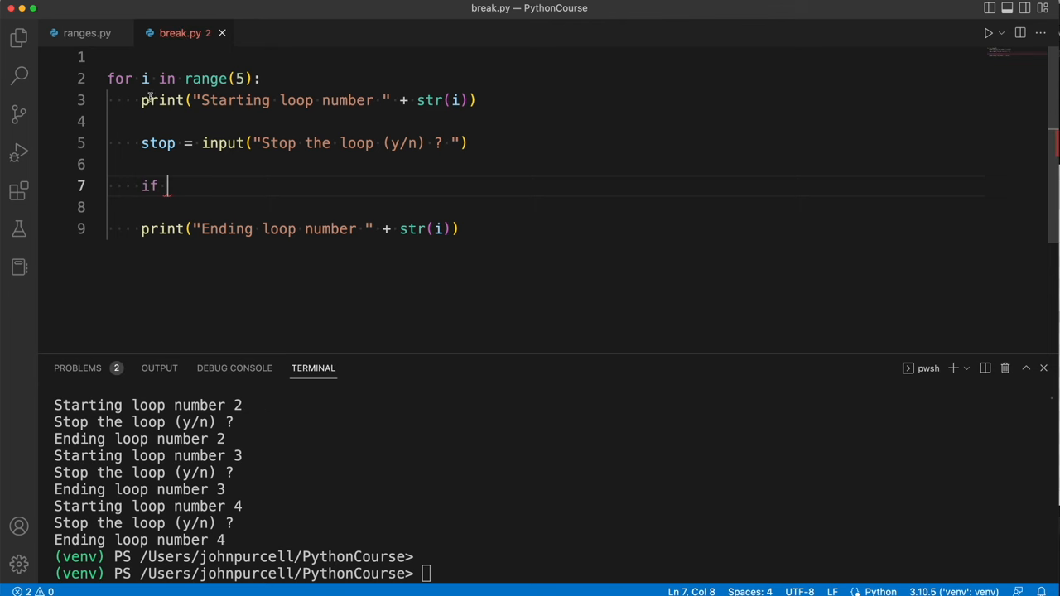
{"action": "mouse_move", "coordinate": [331, 251]}
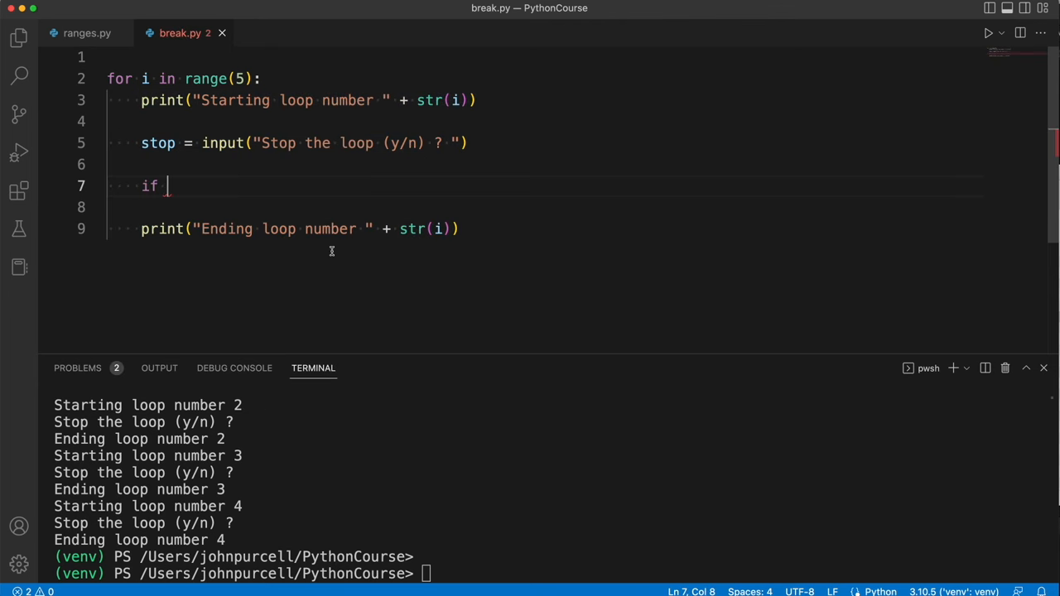
{"action": "type", "text": "stop"}
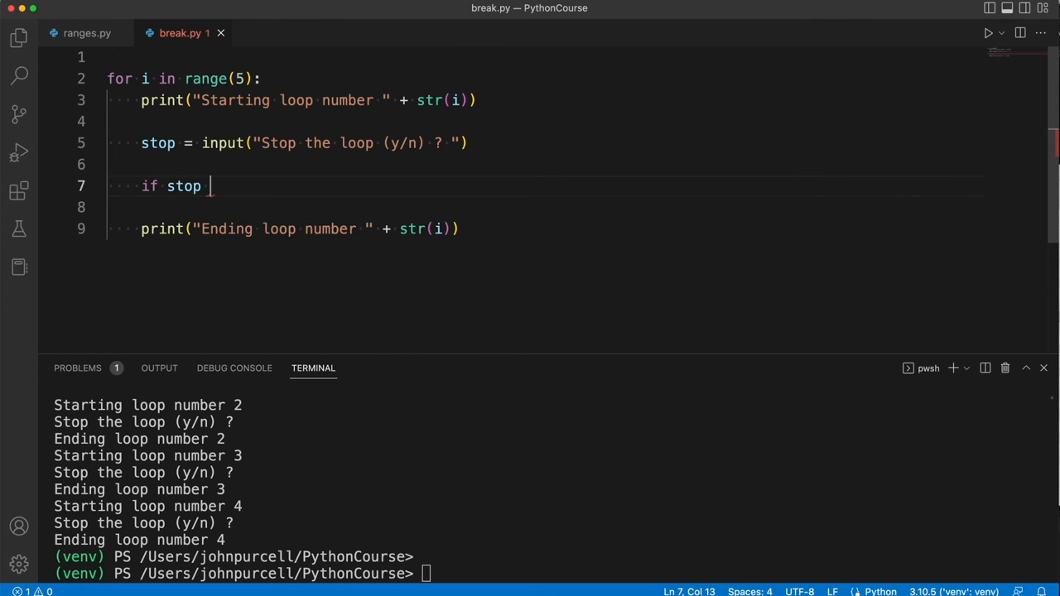
{"action": "type", "text": "== \"y\":"}
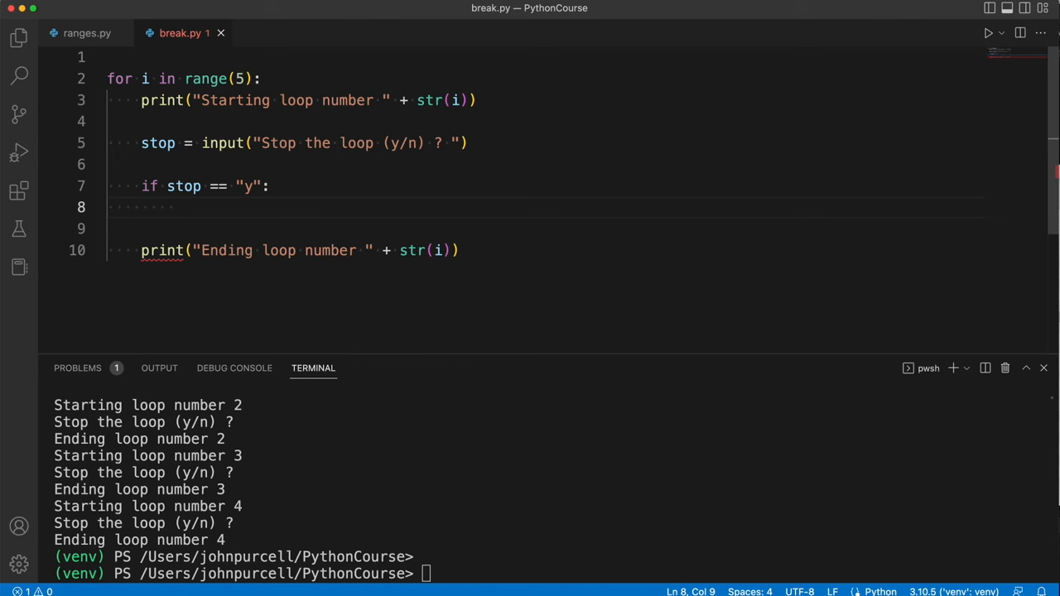
{"action": "type", "text": "break"}
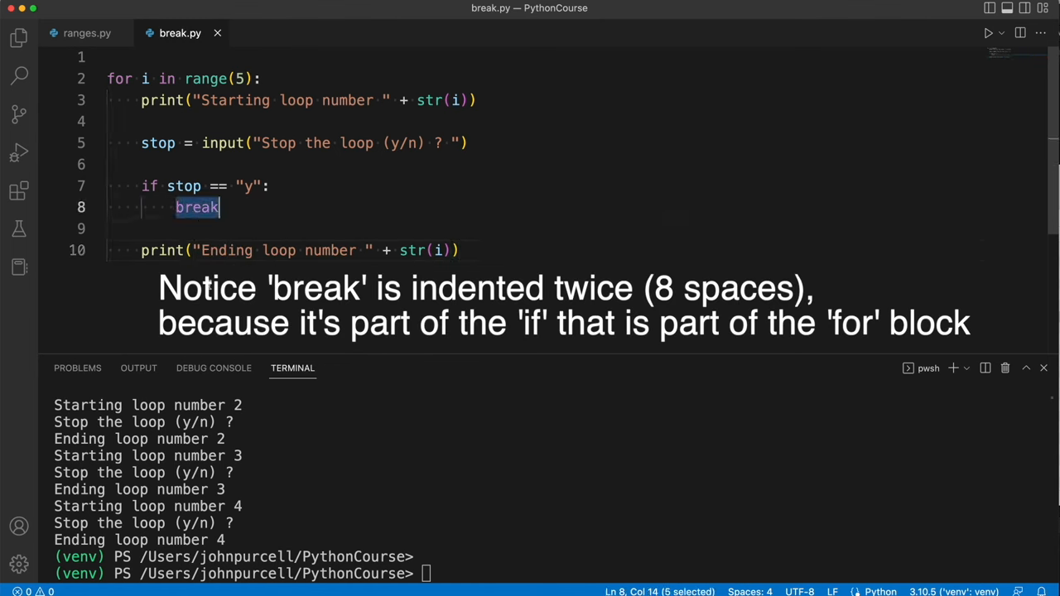
Step: Highlight the break keyword and the loop body to review the new code
{"action": "left_click", "coordinate": [458, 250]}
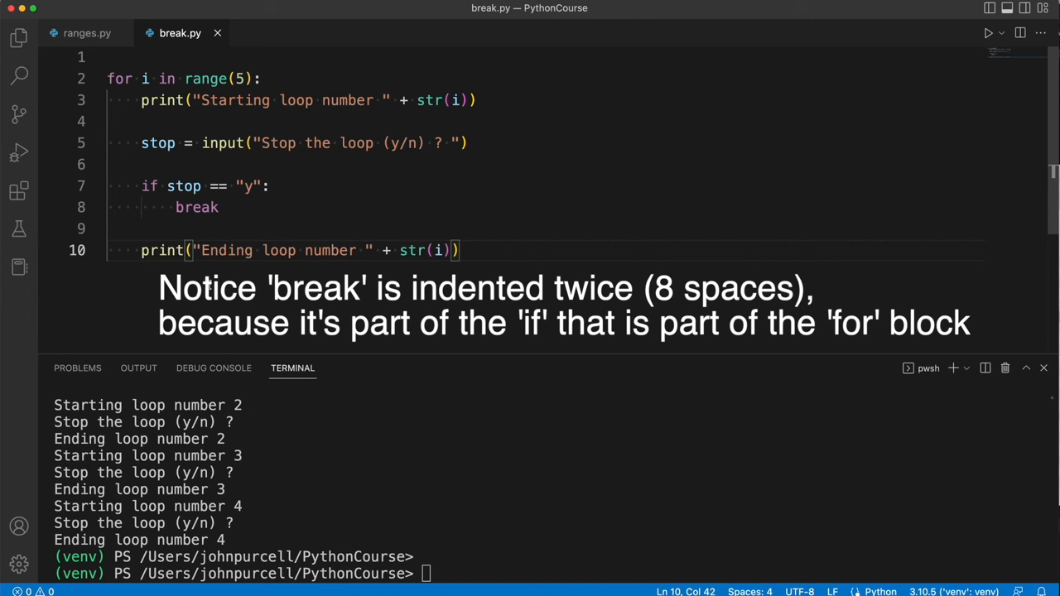
{"action": "double_click", "coordinate": [196, 207]}
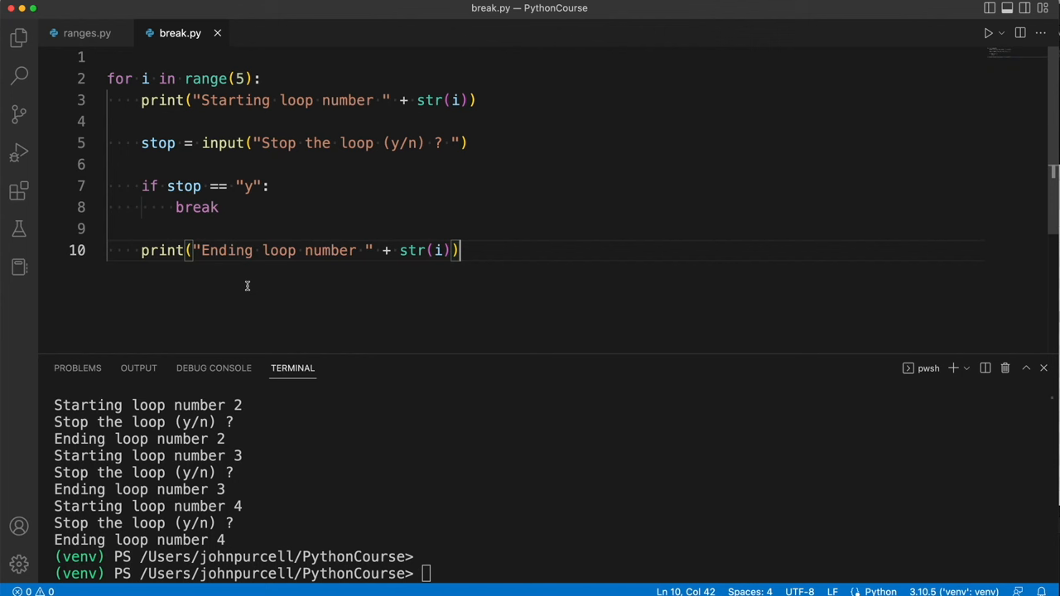
{"action": "mouse_move", "coordinate": [327, 302]}
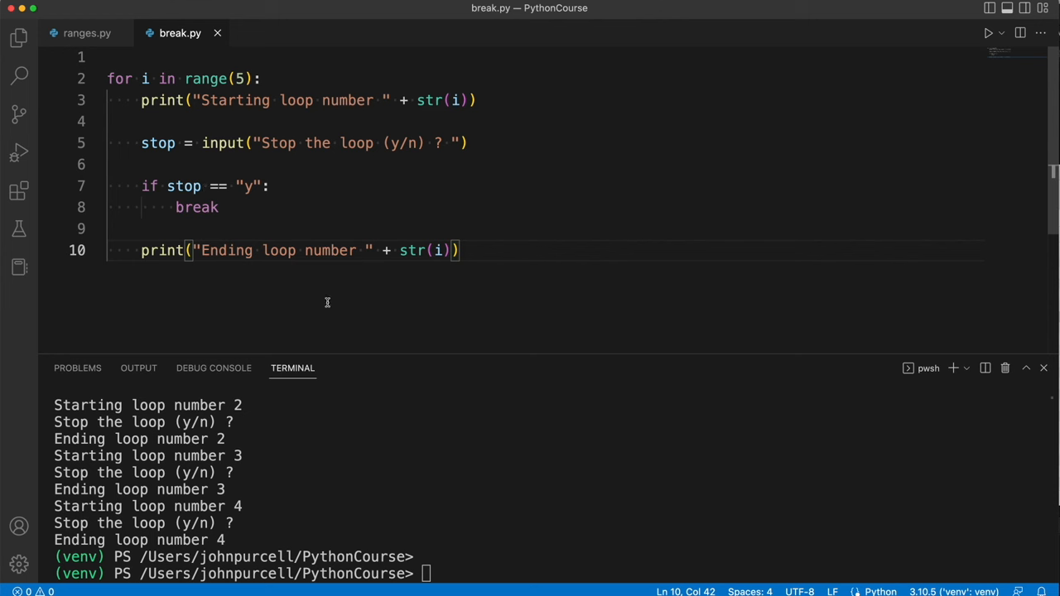
{"action": "double_click", "coordinate": [196, 207]}
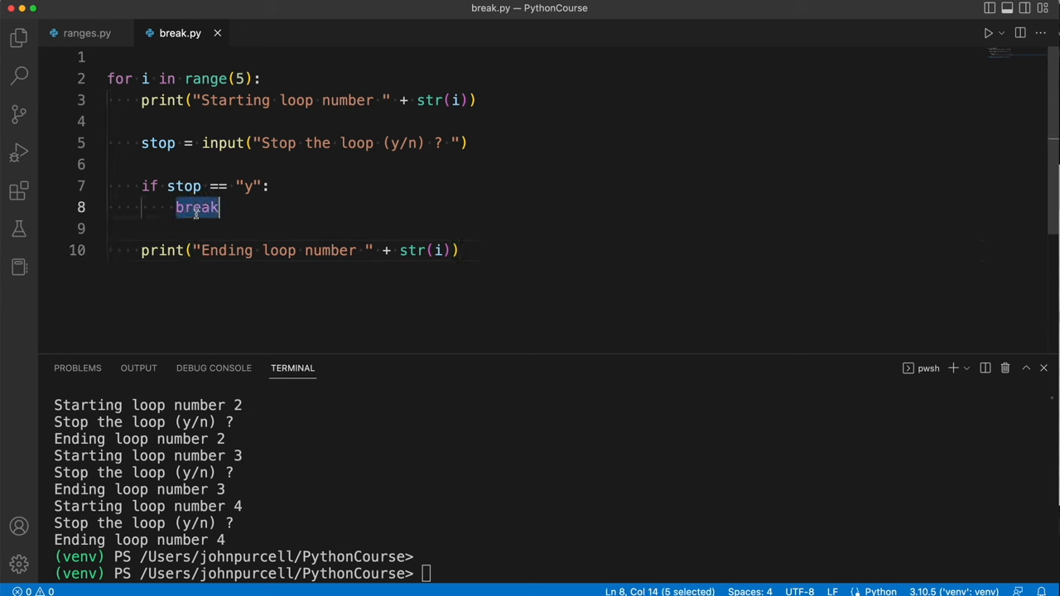
{"action": "mouse_move", "coordinate": [254, 169]}
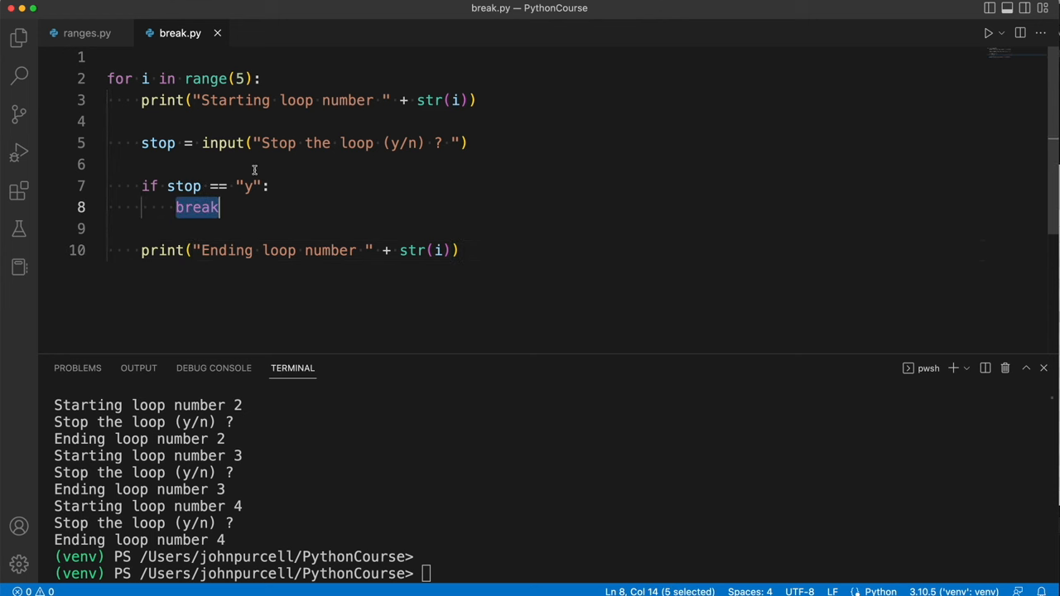
{"action": "mouse_move", "coordinate": [235, 205]}
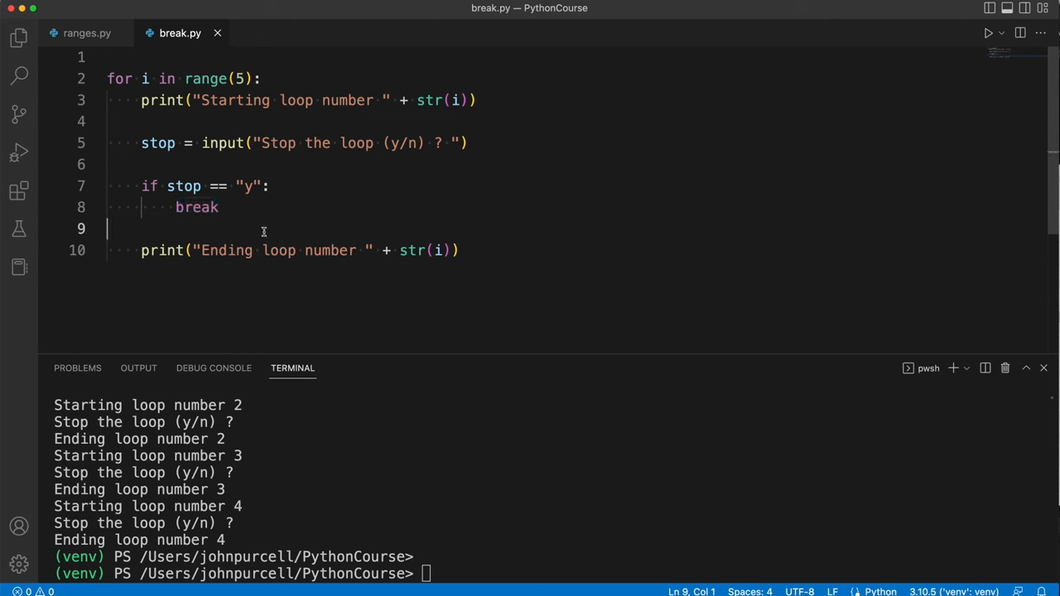
{"action": "left_click_drag", "start_coordinate": [107, 228], "coordinate": [459, 250]}
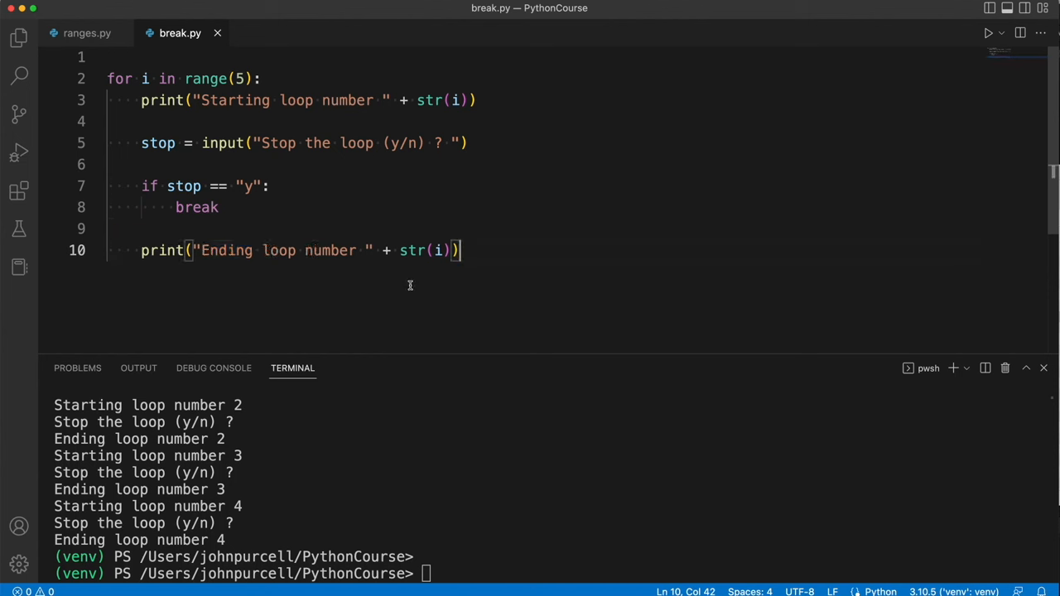
Step: Add print("Program finished") on a new line after the loop
{"action": "key", "text": "Return"}
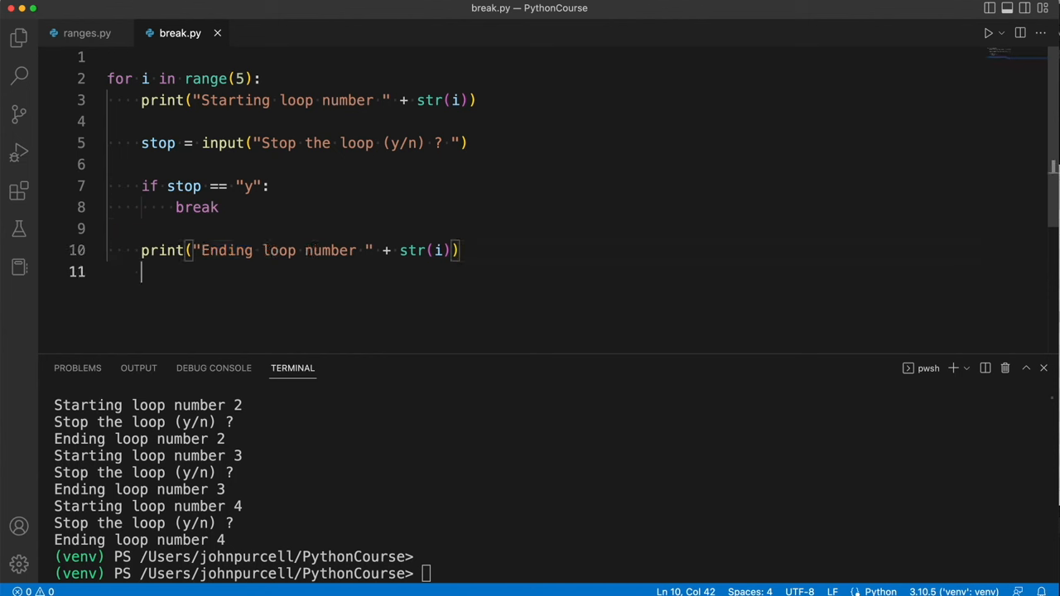
{"action": "type", "text": "print(\"Program"}
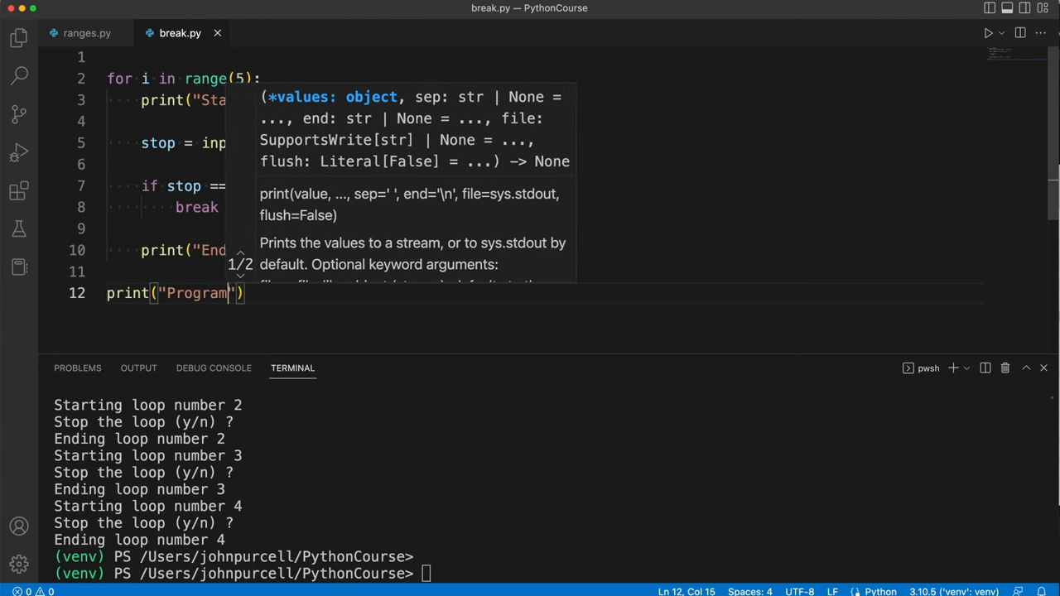
{"action": "type", "text": "finished"}
{"action": "left_click", "coordinate": [240, 574]}
{"action": "type", "text": "ggd"}
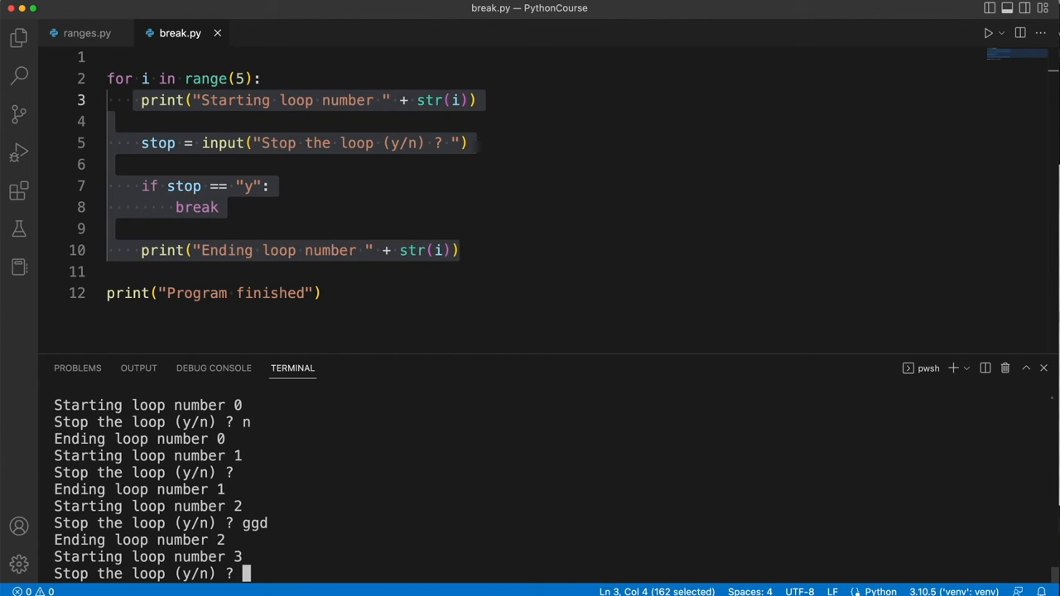
Step: Answer y to break at loop 3, then highlight the if condition, break and print lines
{"action": "type", "text": "y"}
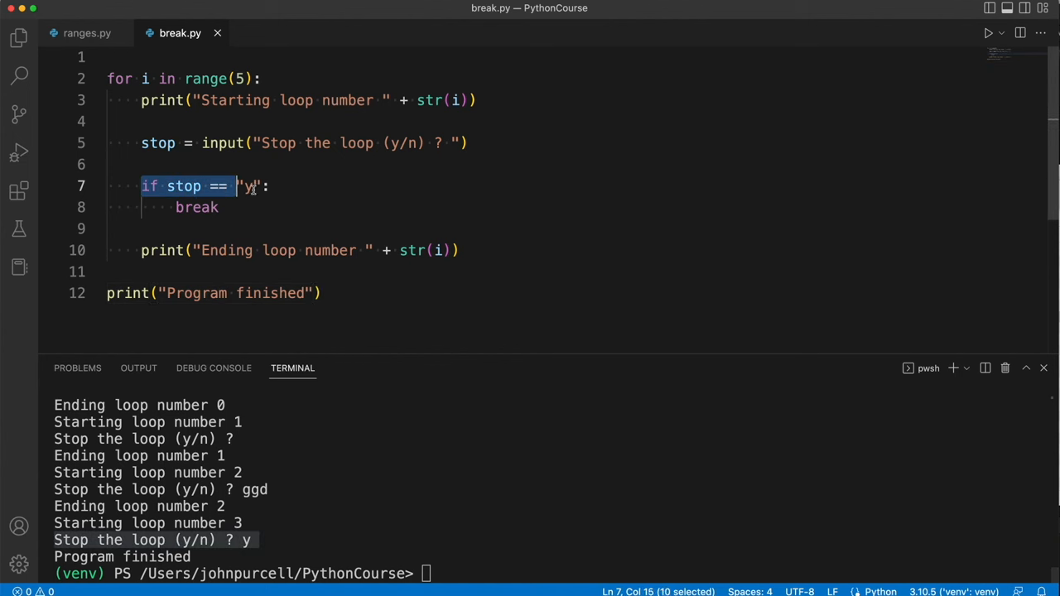
{"action": "double_click", "coordinate": [195, 207]}
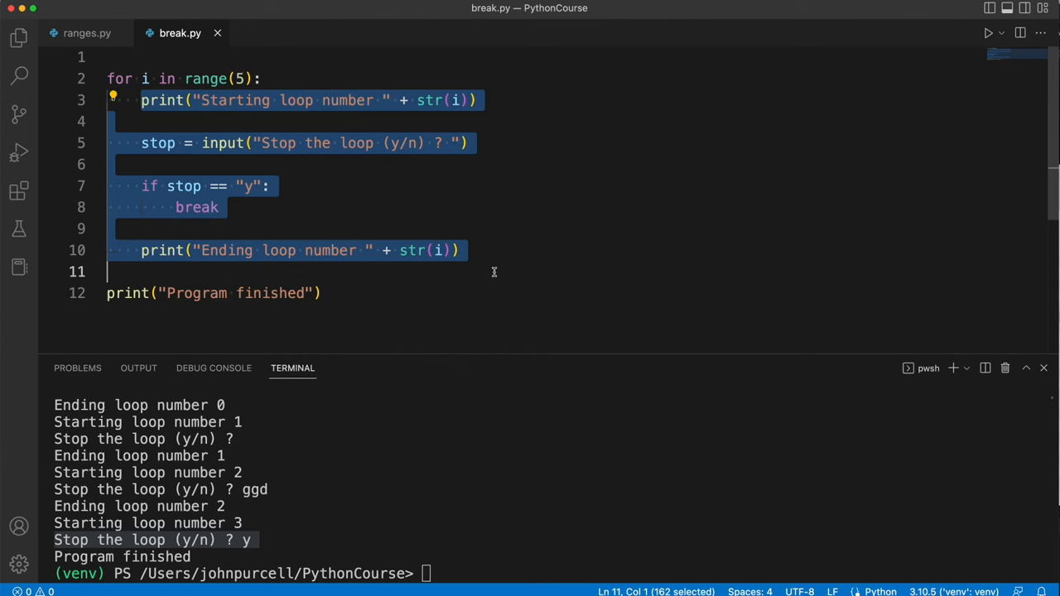
{"action": "left_click", "coordinate": [494, 271]}
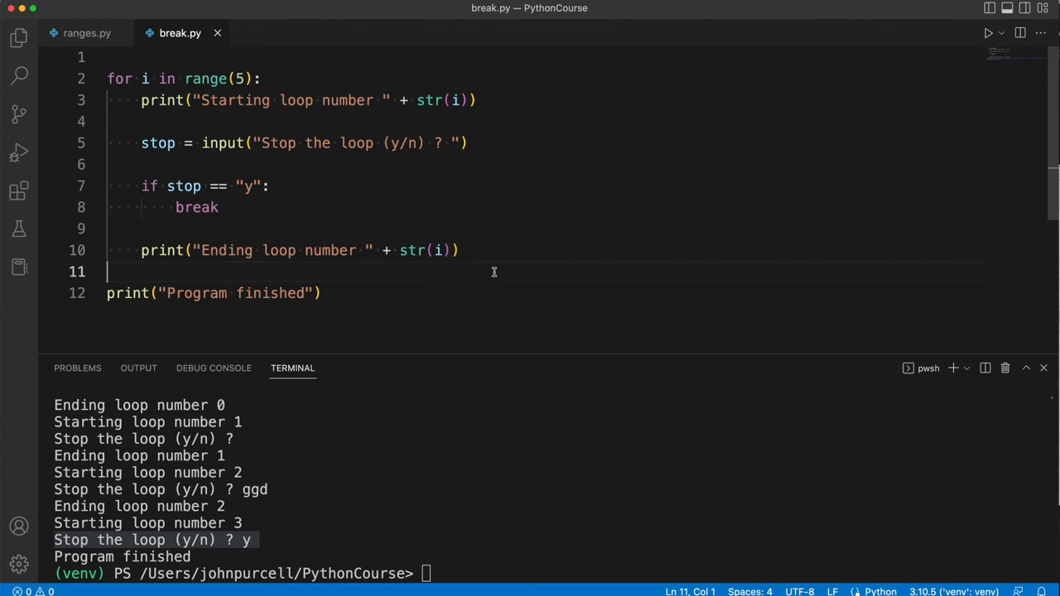
{"action": "double_click", "coordinate": [197, 207]}
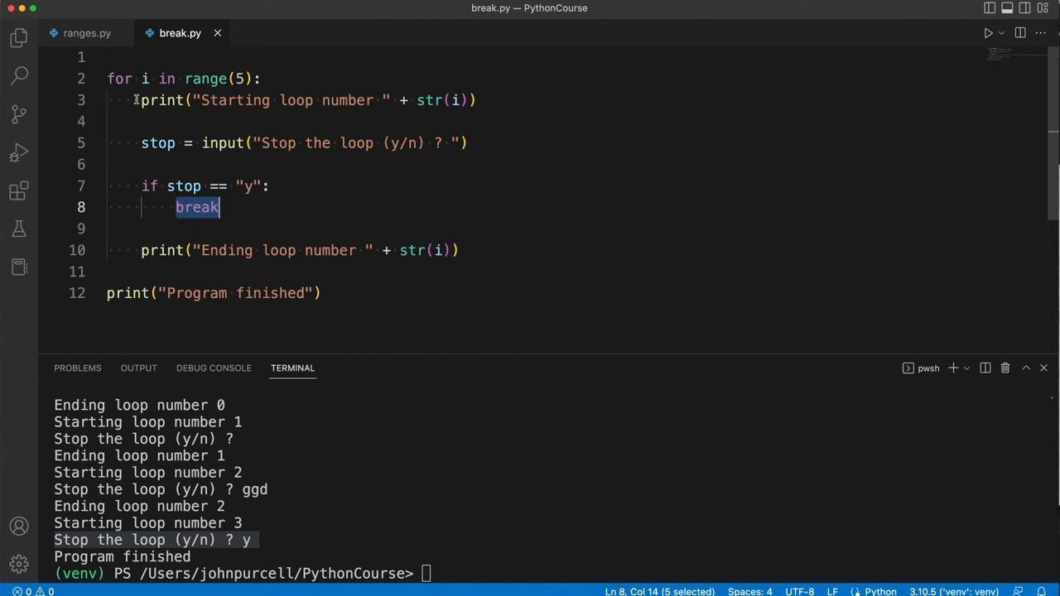
{"action": "left_click_drag", "start_coordinate": [141, 101], "coordinate": [461, 250]}
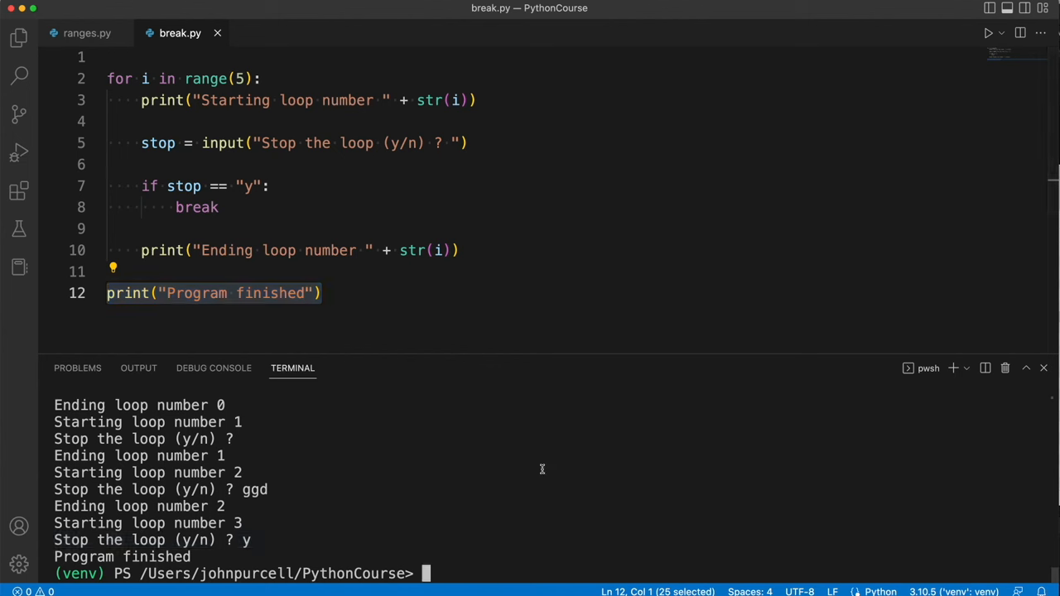
{"action": "double_click", "coordinate": [196, 207]}
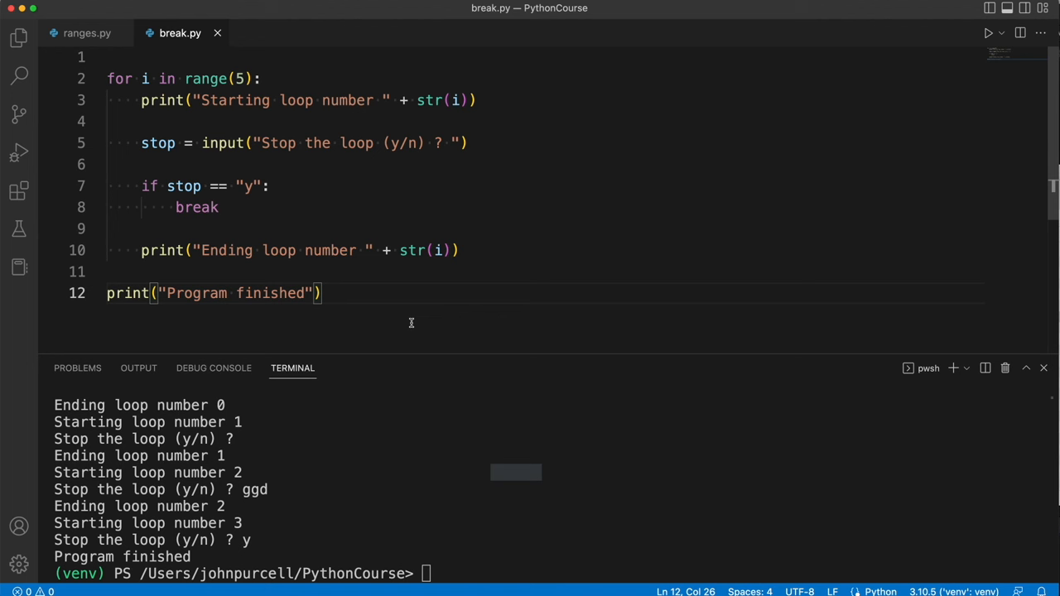
{"action": "mouse_move", "coordinate": [141, 223]}
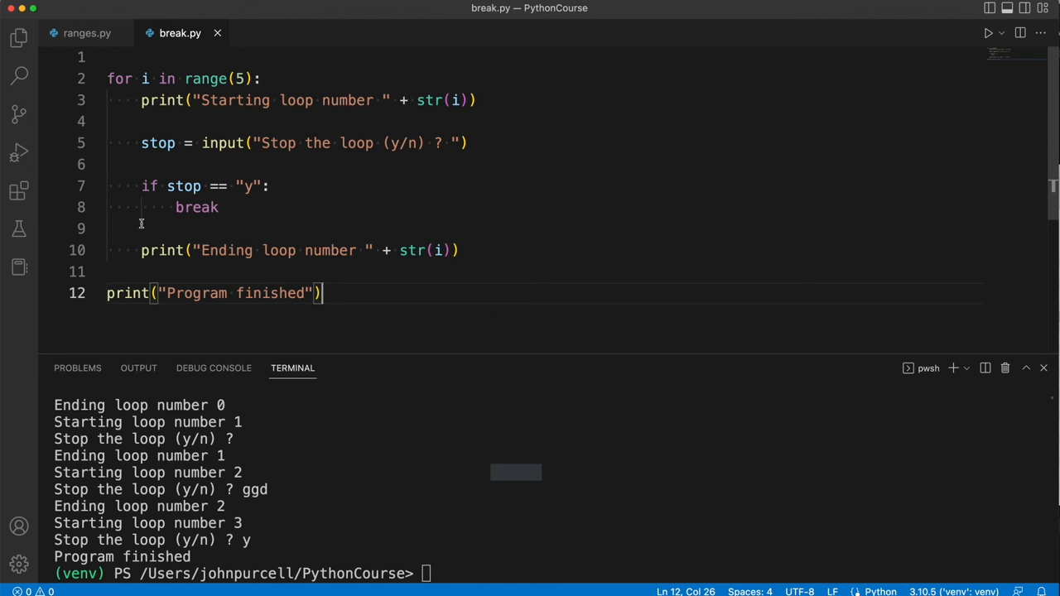
Step: Comment out the if stop == "y": line and unindent break into the loop body
{"action": "left_click_drag", "start_coordinate": [141, 185], "coordinate": [269, 185]}
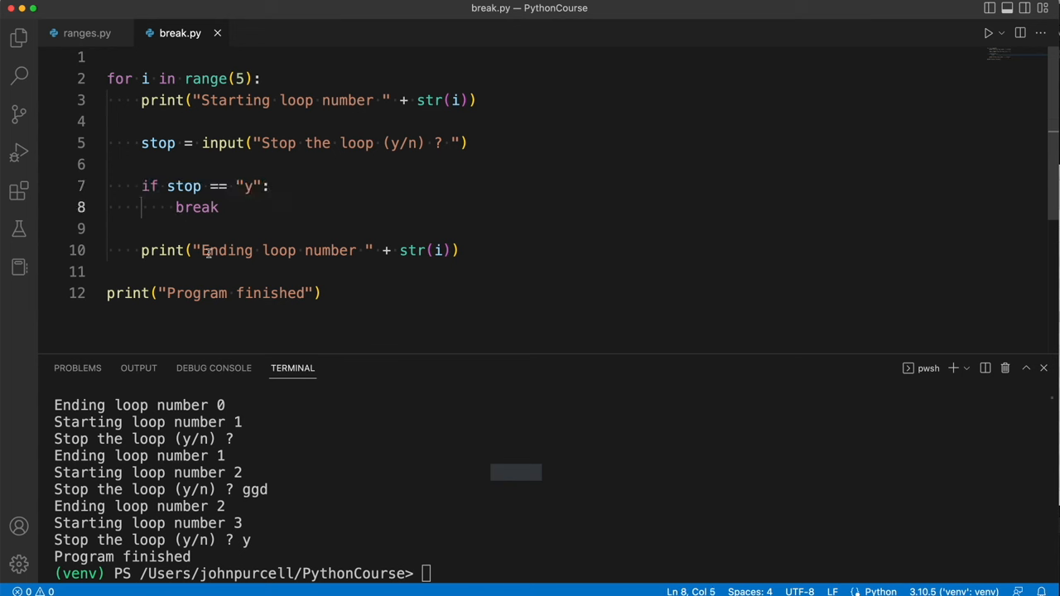
{"action": "mouse_move", "coordinate": [201, 250]}
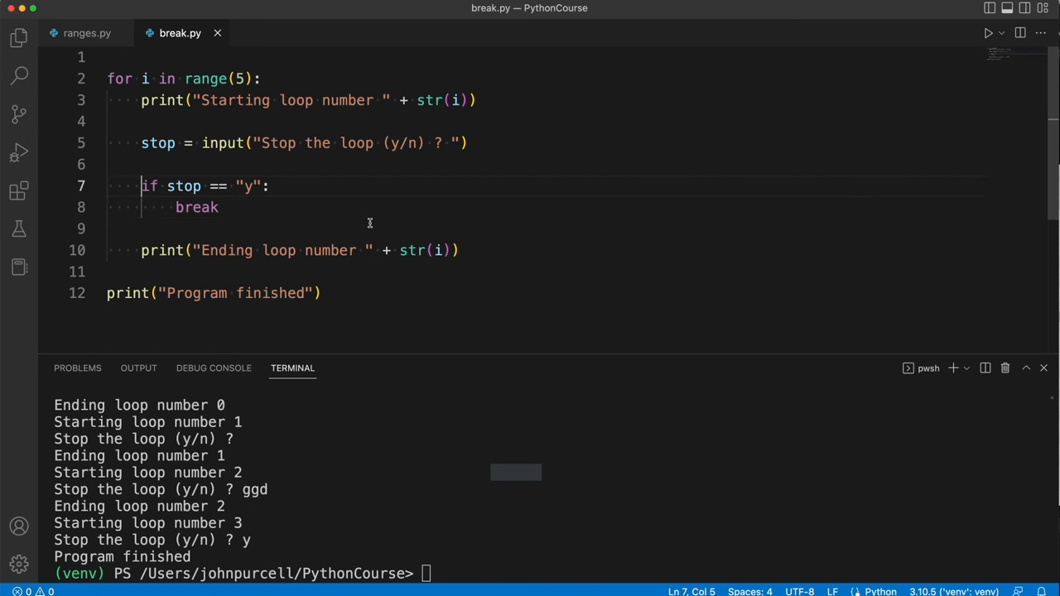
{"action": "type", "text": "#"}
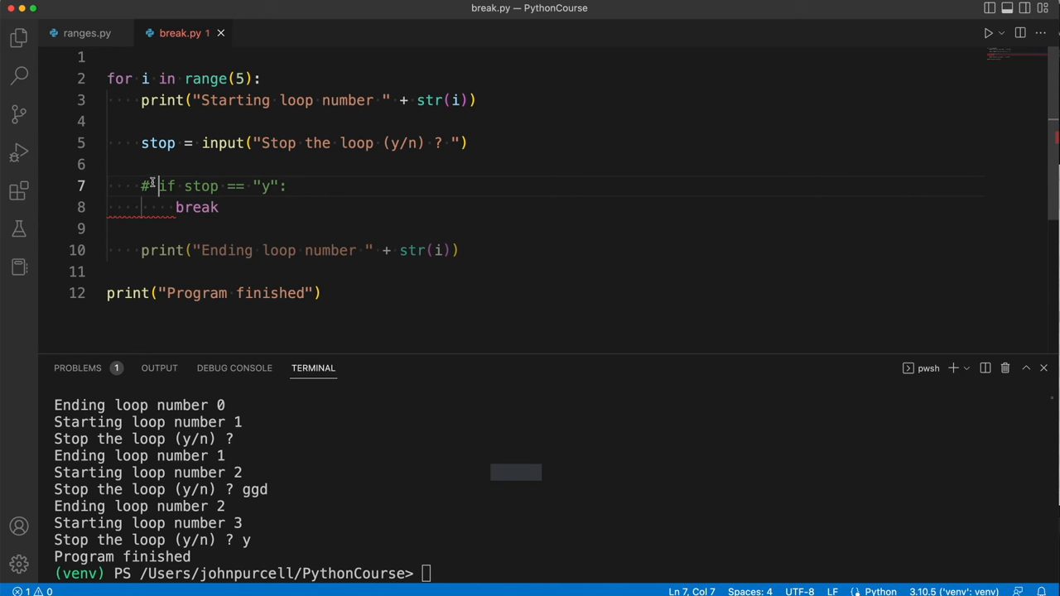
{"action": "left_click_drag", "start_coordinate": [160, 185], "coordinate": [285, 186]}
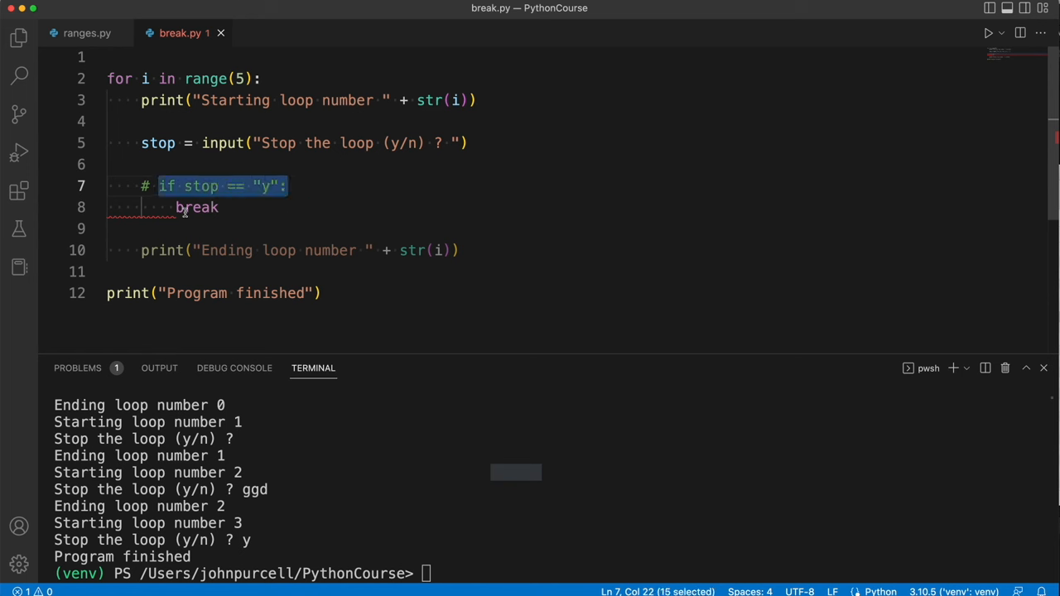
{"action": "left_click", "coordinate": [174, 207]}
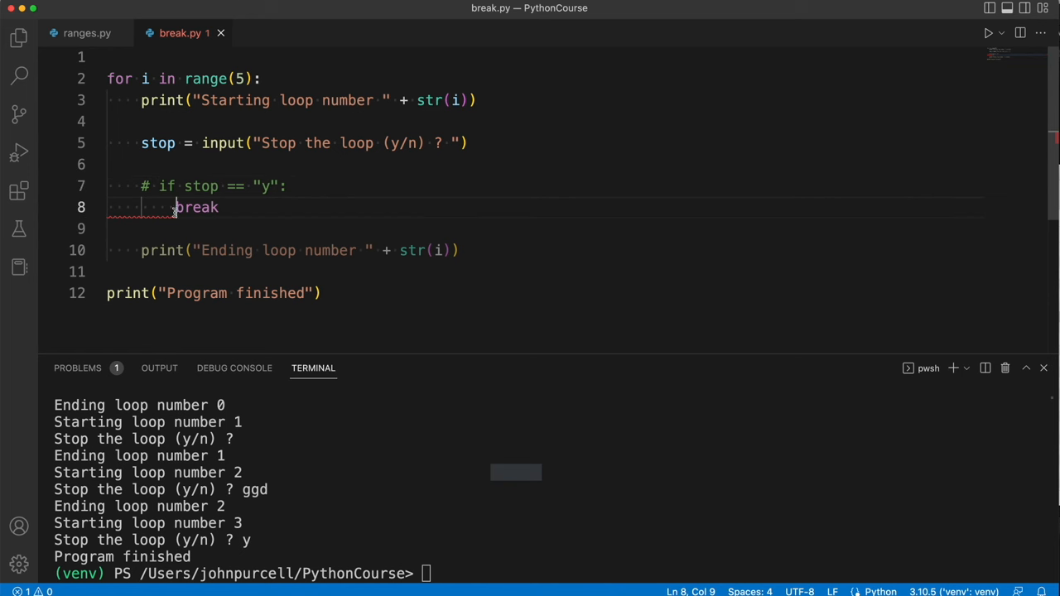
{"action": "mouse_move", "coordinate": [178, 211]}
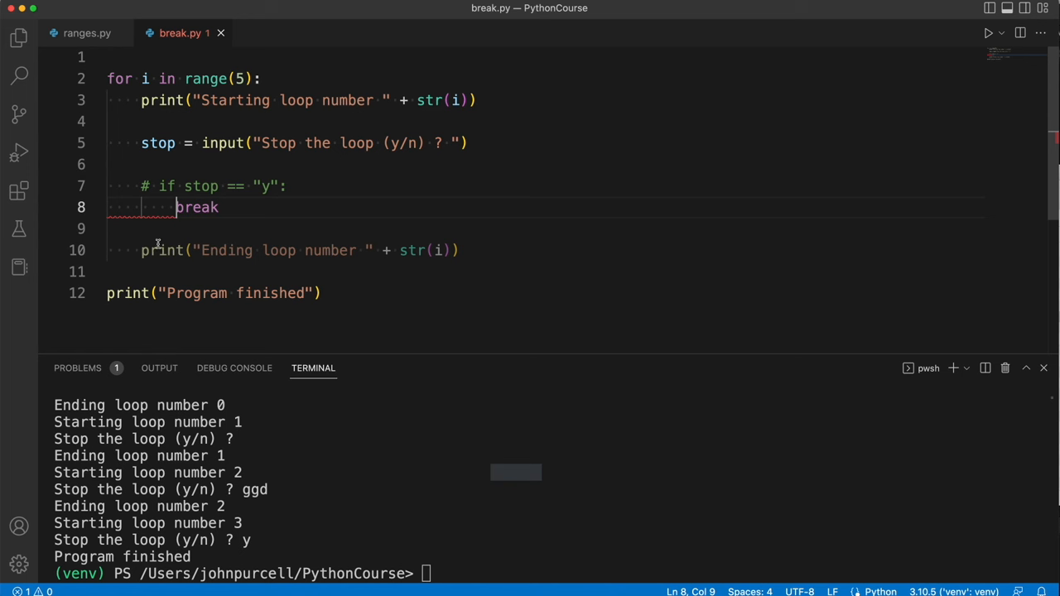
{"action": "key", "text": "Backspace"}
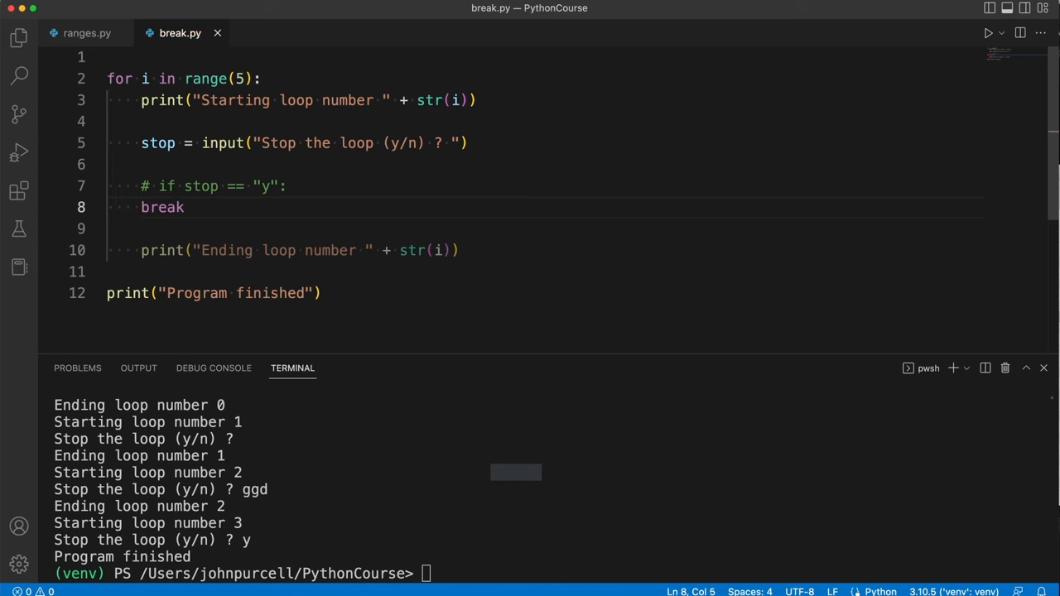
Step: Run python ./break.py to see it exit after loop 0, then restore the condition
{"action": "type", "text": "python ./break.py"}
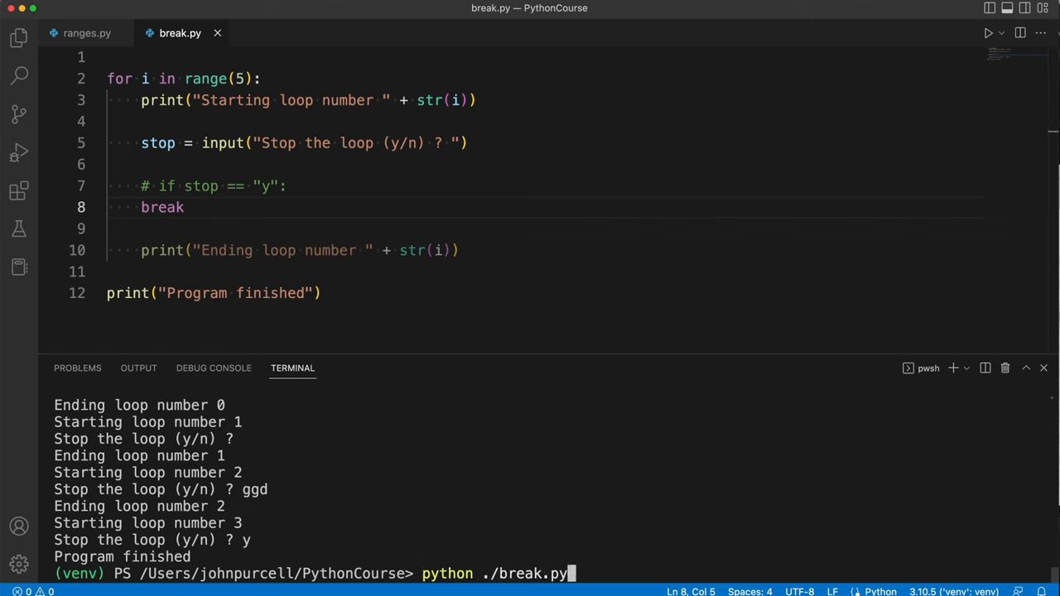
{"action": "key", "text": "Return"}
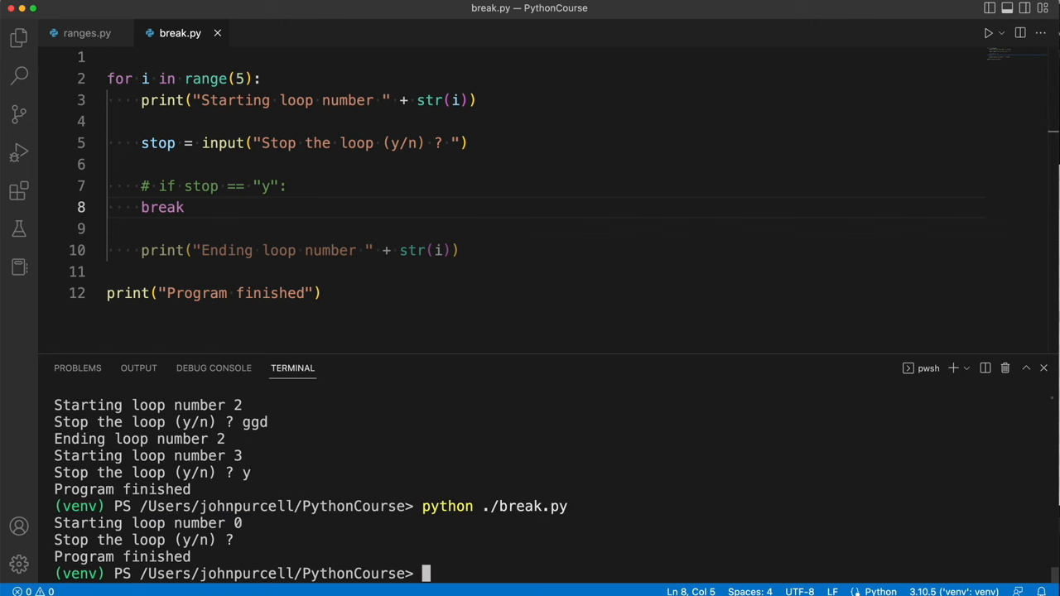
{"action": "mouse_move", "coordinate": [422, 284]}
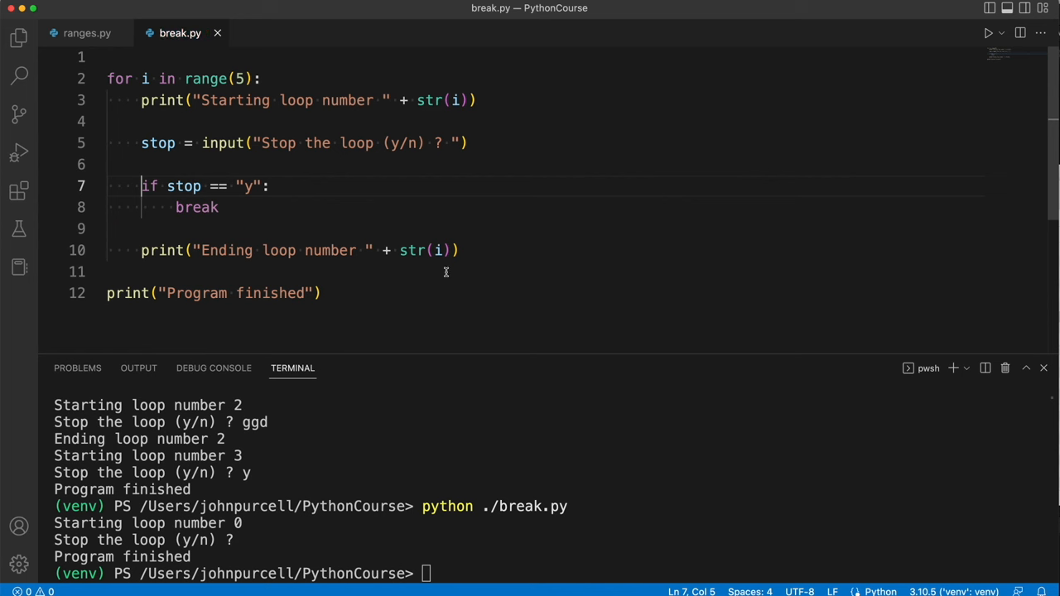
{"action": "left_click", "coordinate": [460, 271]}
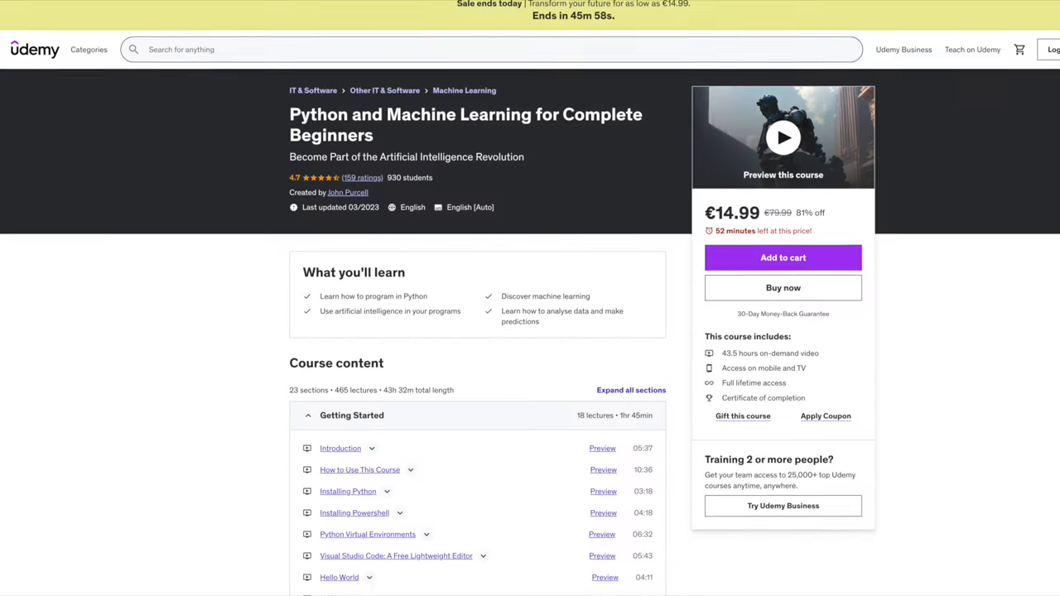
Step: Expand the Modules: Packaging Code section and another curriculum section
{"action": "scroll", "scroll_direction": "down", "scroll_amount": 3}
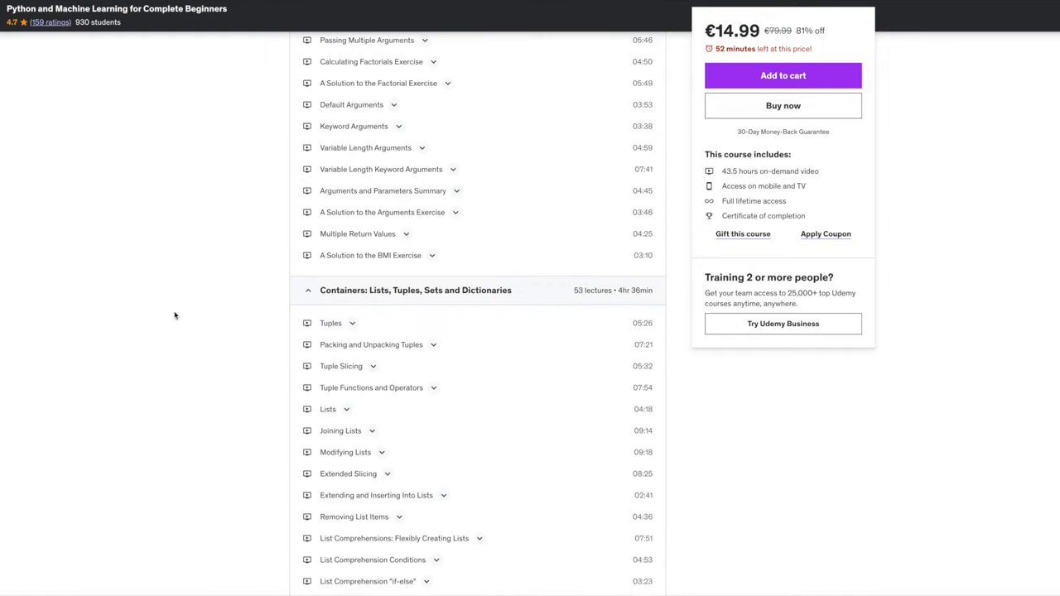
{"action": "scroll", "scroll_direction": "down", "scroll_amount": 3}
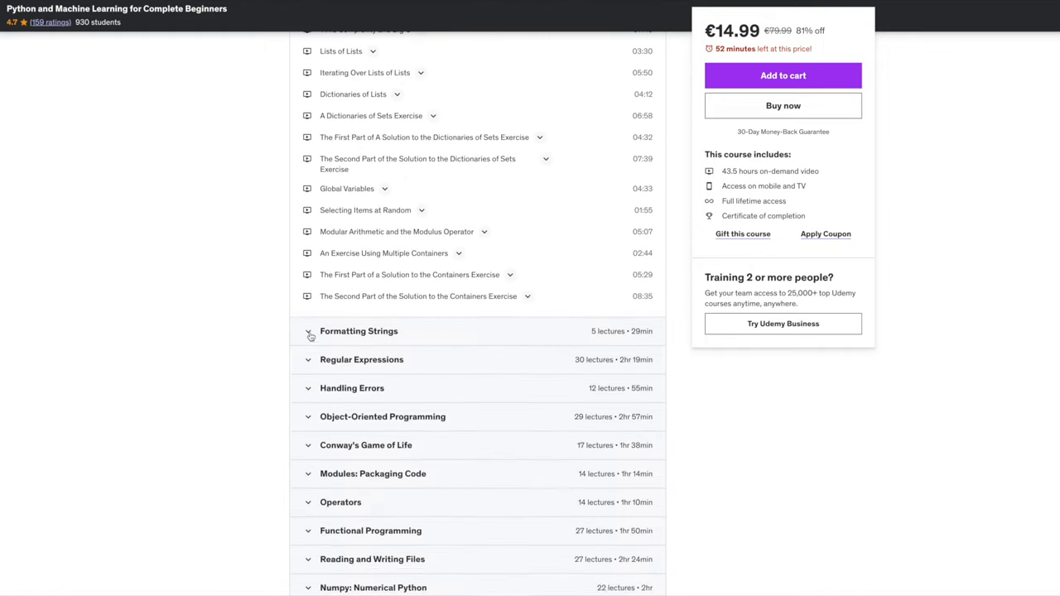
{"action": "scroll", "scroll_direction": "down", "scroll_amount": 3}
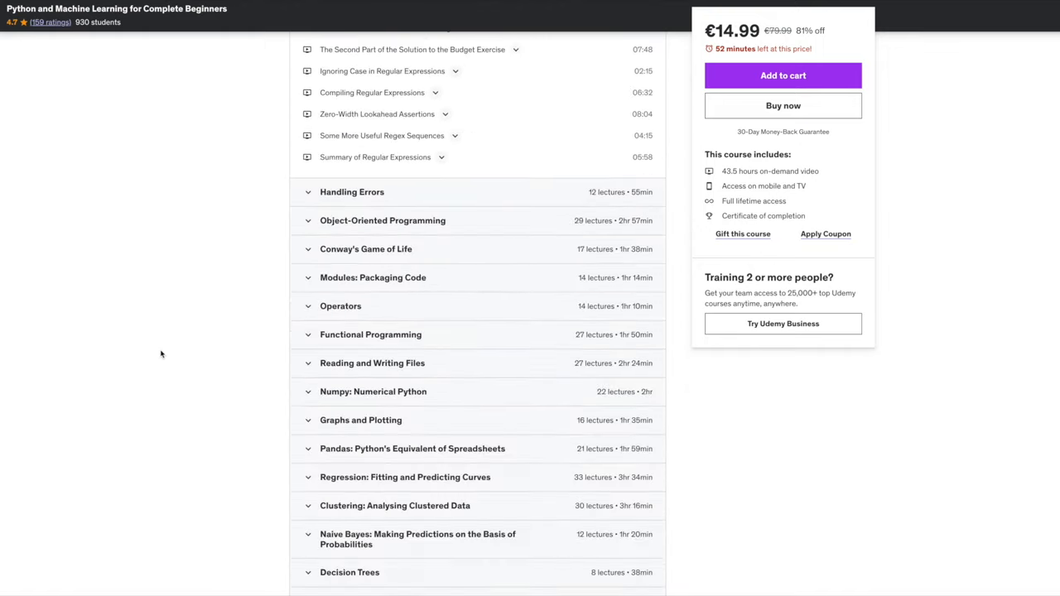
{"action": "scroll", "scroll_direction": "up", "scroll_amount": 3}
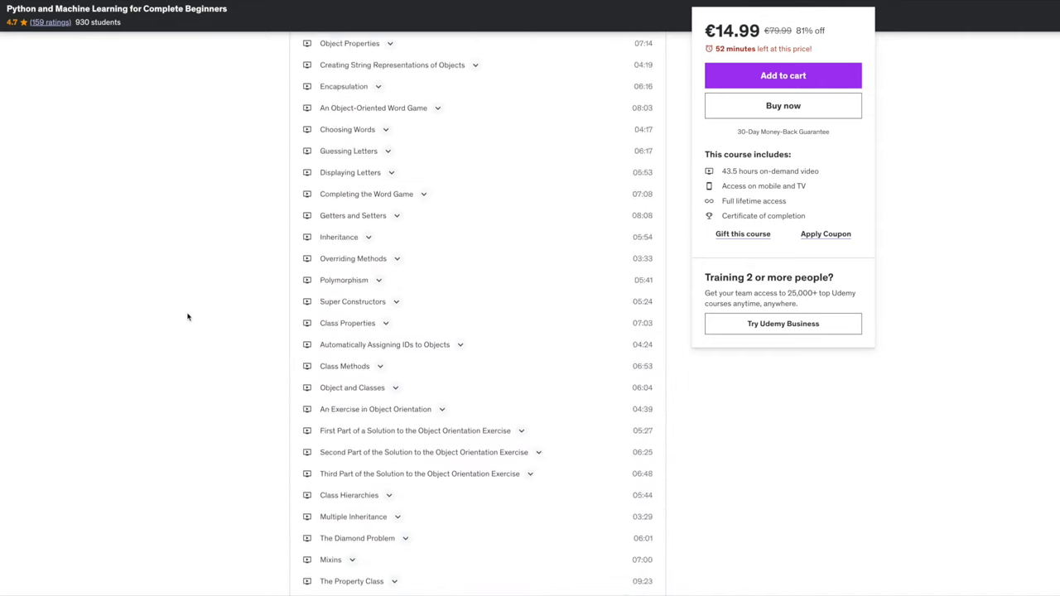
{"action": "scroll", "scroll_direction": "down", "scroll_amount": 3}
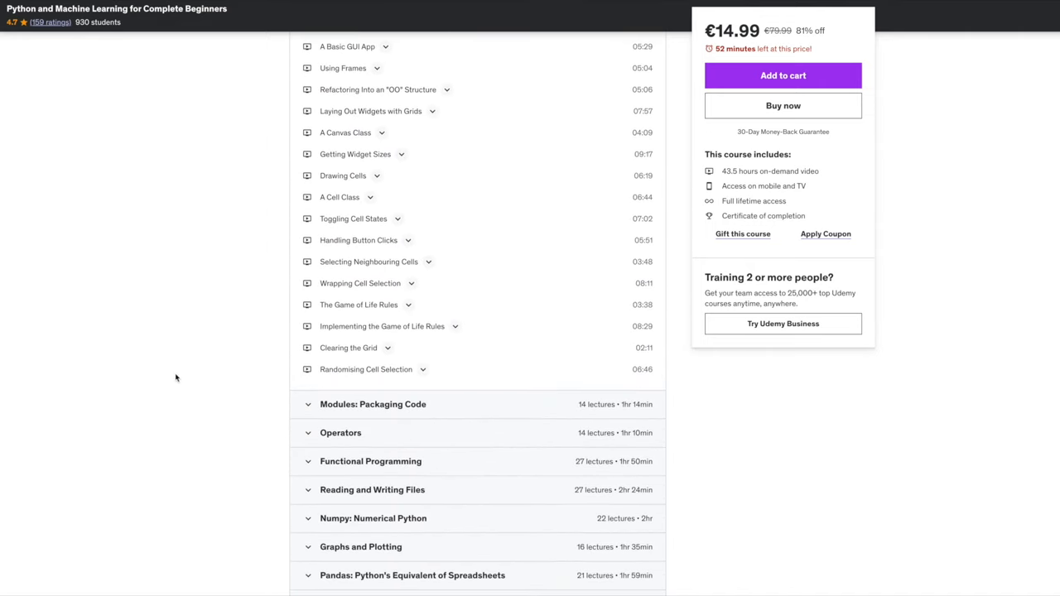
{"action": "left_click", "coordinate": [372, 404]}
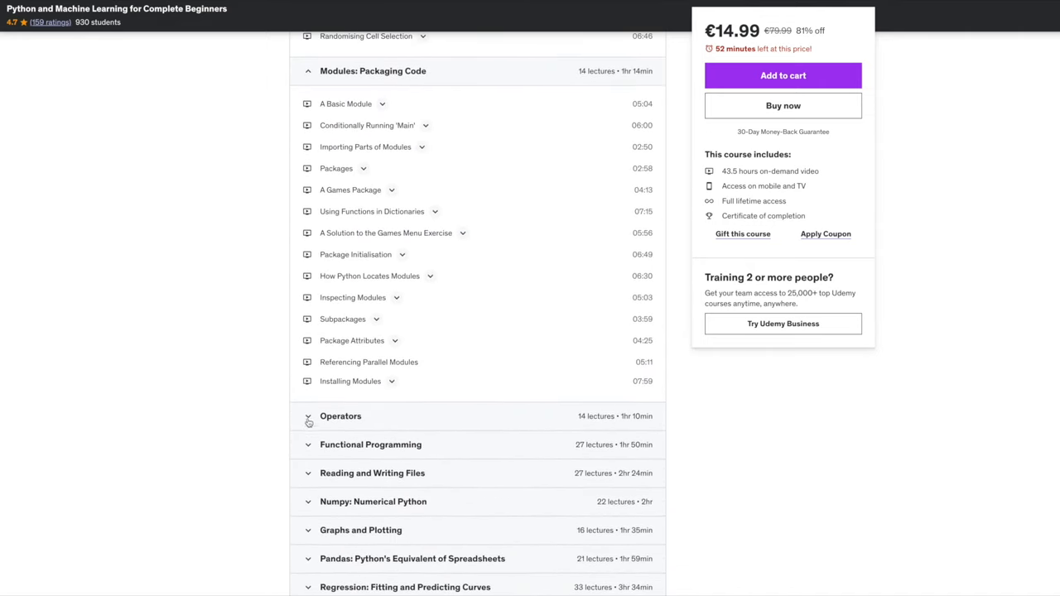
{"action": "left_click", "coordinate": [370, 445]}
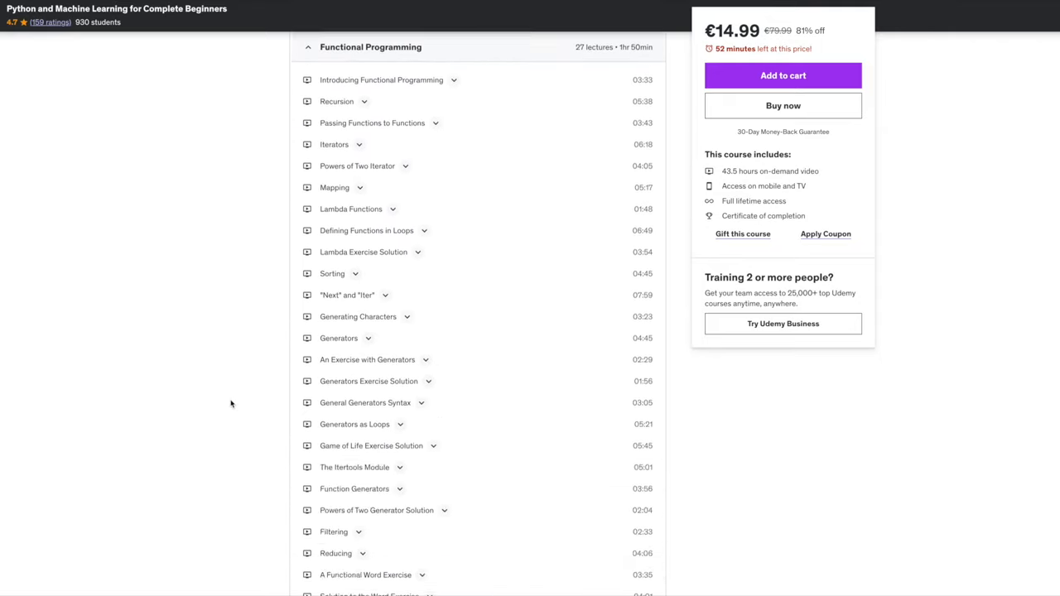
Step: Scroll down the curriculum to the Conclusion and Requirements sections
{"action": "scroll", "scroll_direction": "down", "scroll_amount": 3}
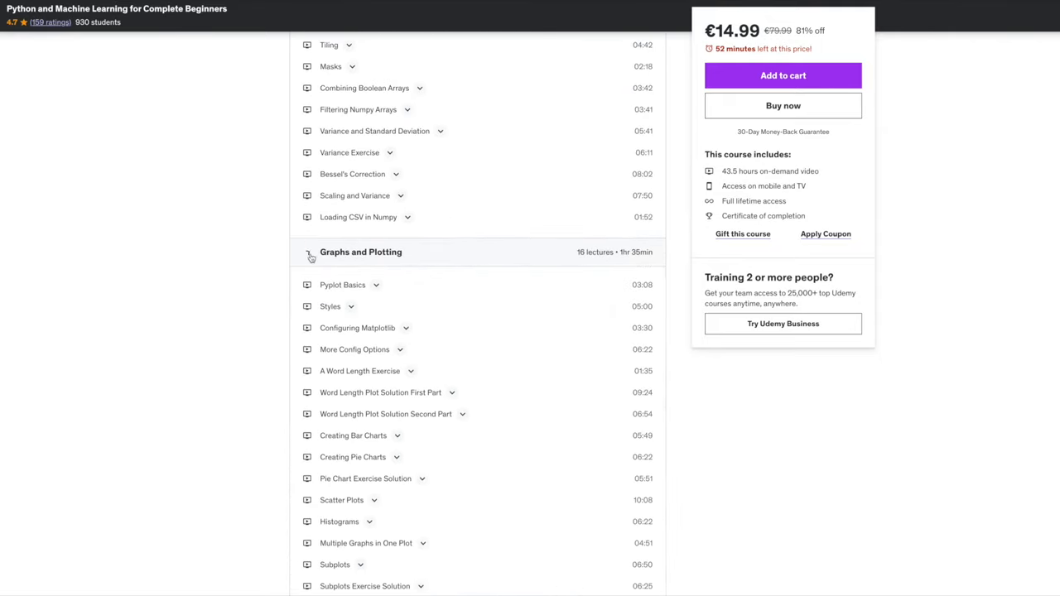
{"action": "scroll", "scroll_direction": "down", "scroll_amount": 3}
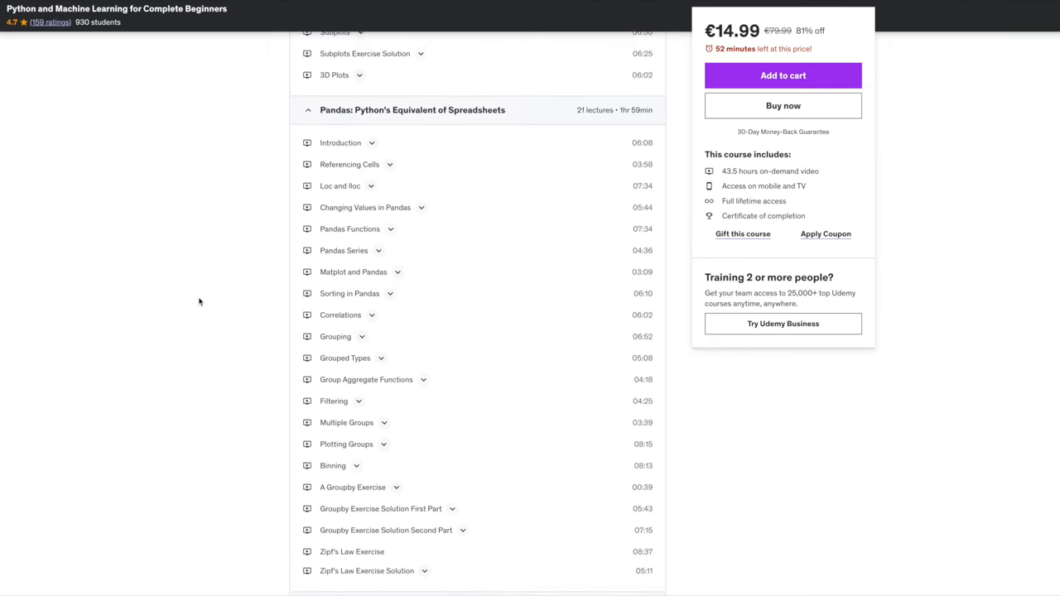
{"action": "scroll", "scroll_direction": "down", "scroll_amount": 3}
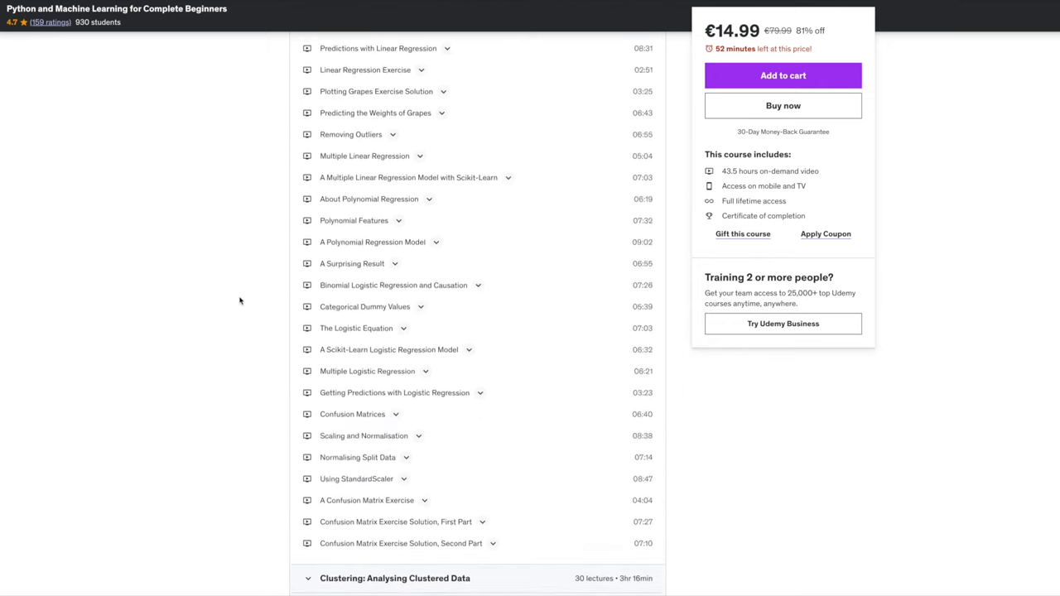
{"action": "scroll", "scroll_direction": "down", "scroll_amount": 3}
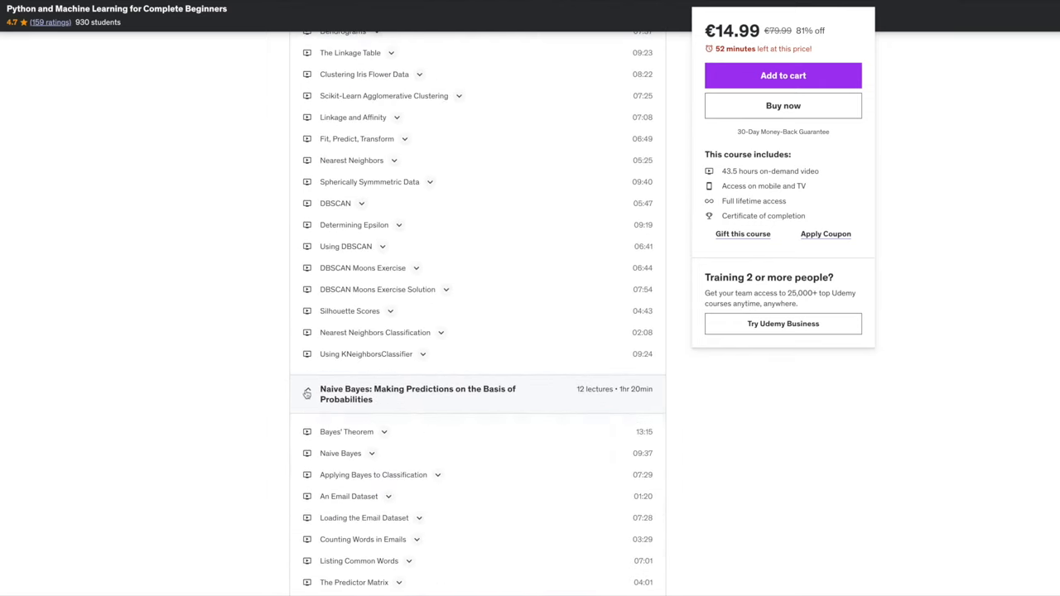
{"action": "scroll", "scroll_direction": "down", "scroll_amount": 3}
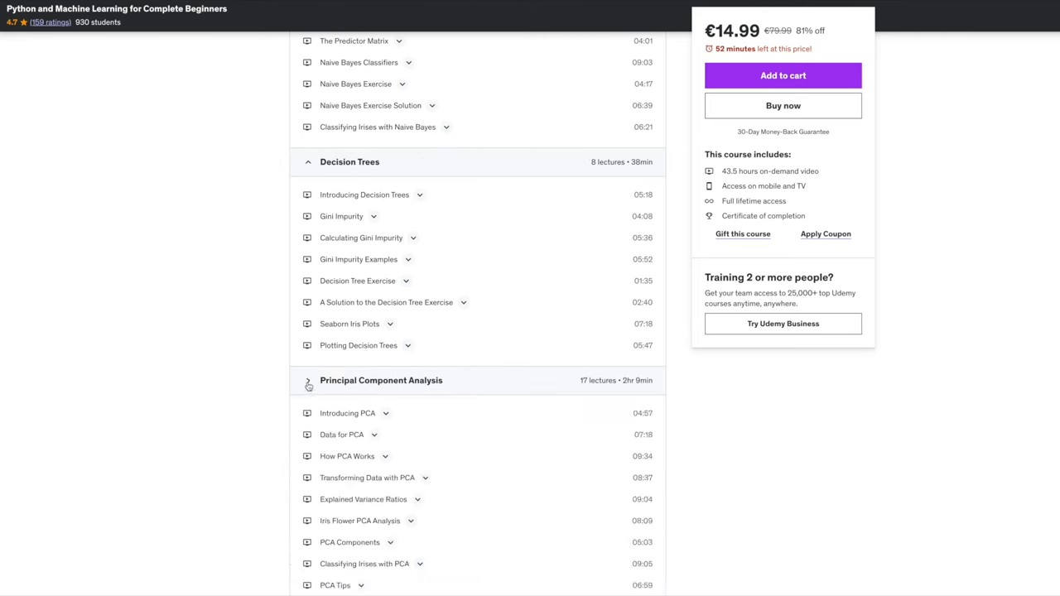
{"action": "scroll", "scroll_direction": "down", "scroll_amount": 3}
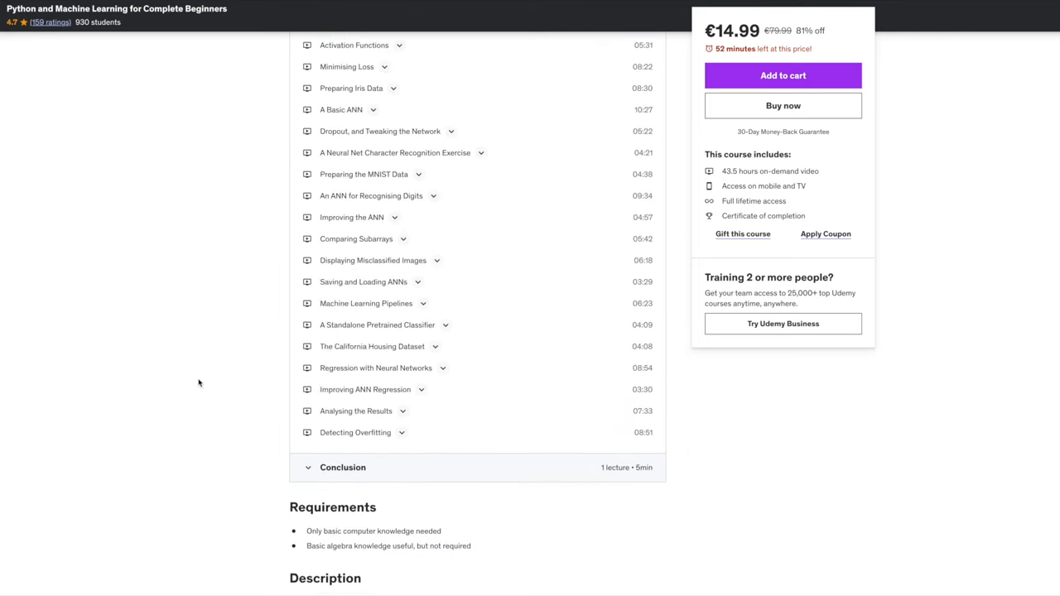